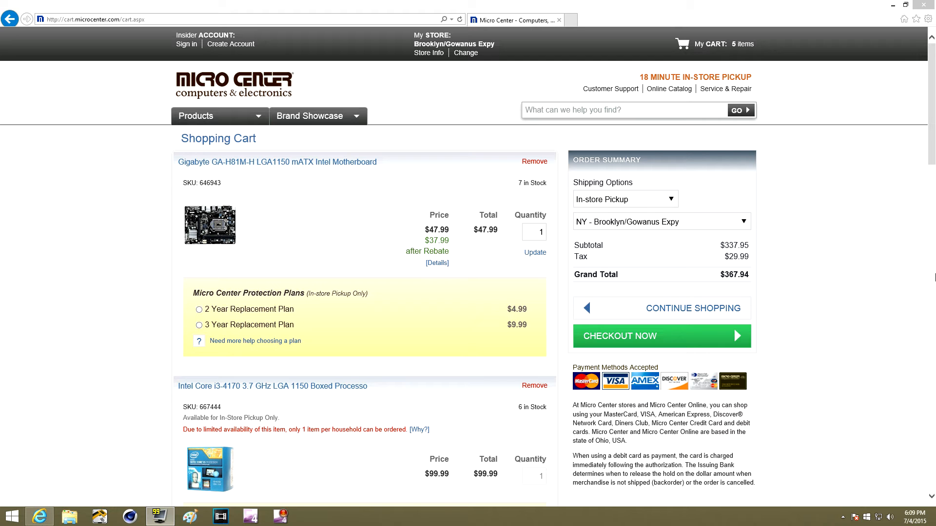
mouse_move(794, 388)
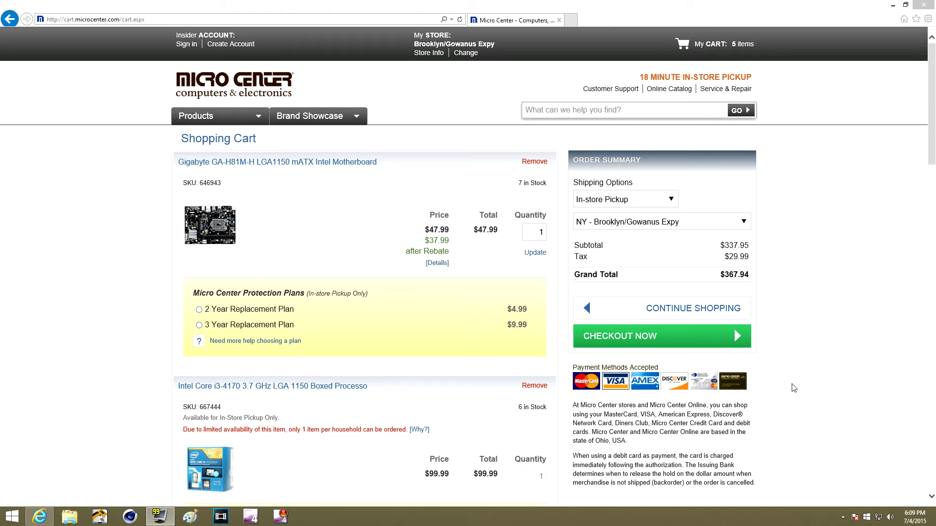
mouse_move(349, 272)
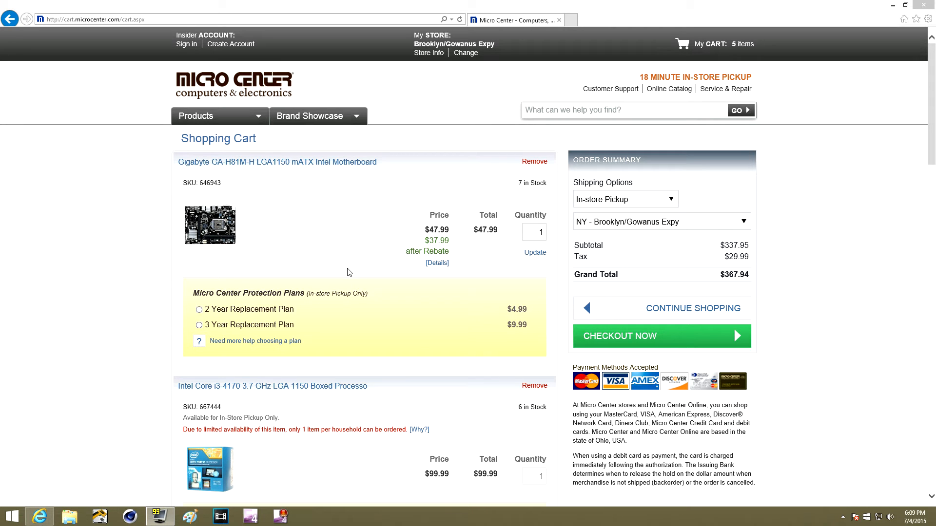
mouse_move(308, 167)
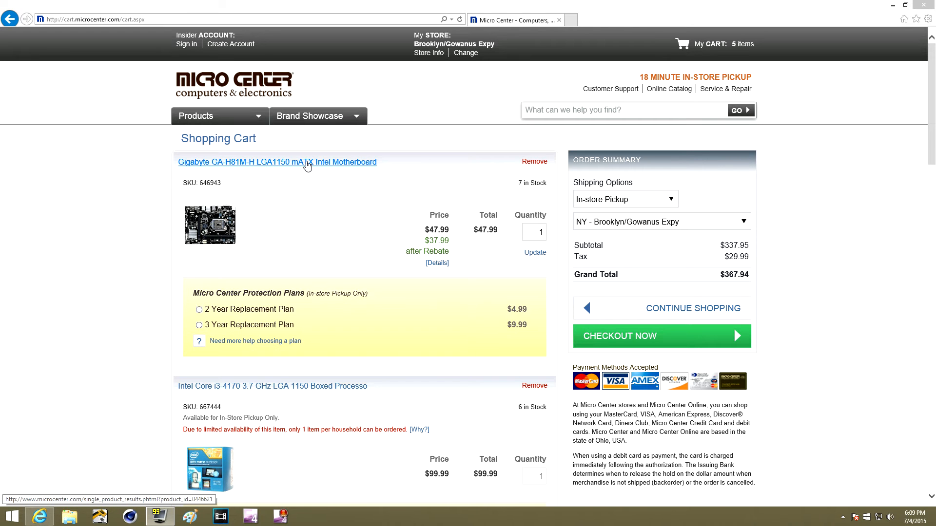
- Open the Gigabyte GA-H81M-H motherboard's product page from the cart and view its specifications
left_click(305, 162)
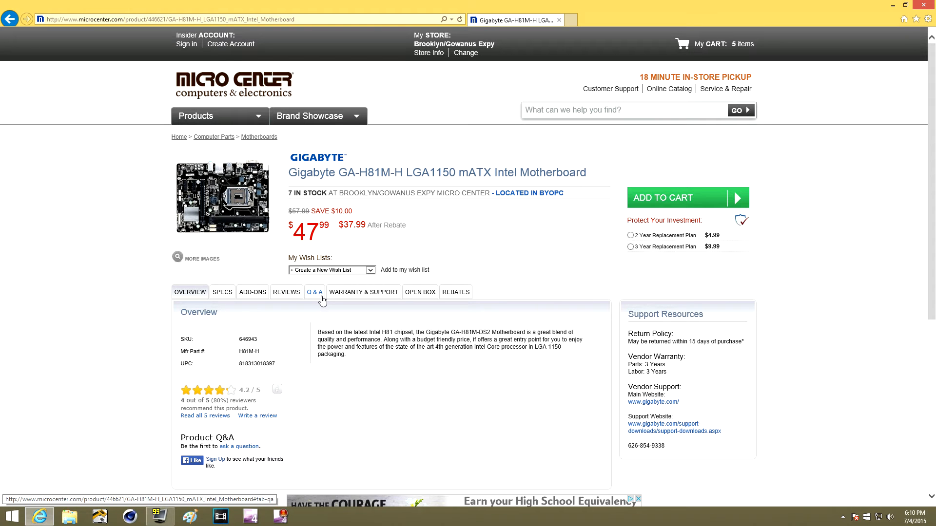
mouse_move(403, 180)
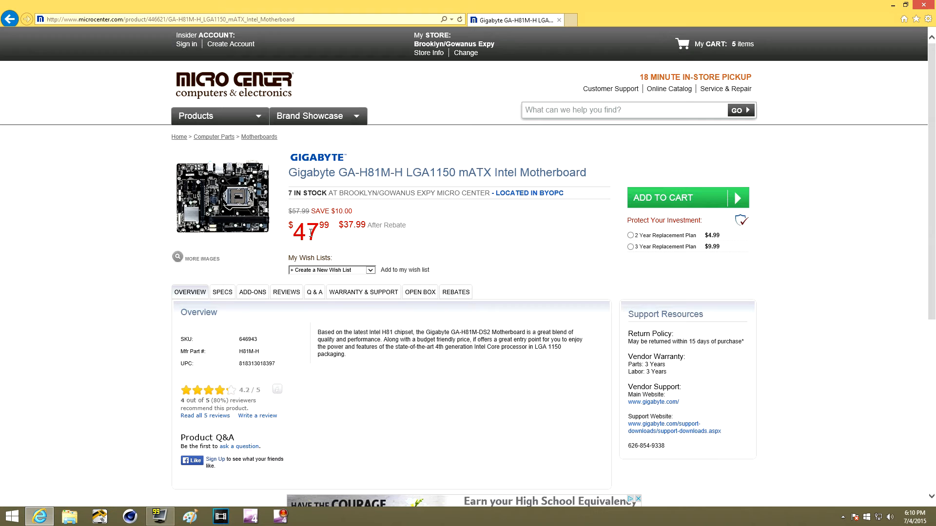
mouse_move(156, 226)
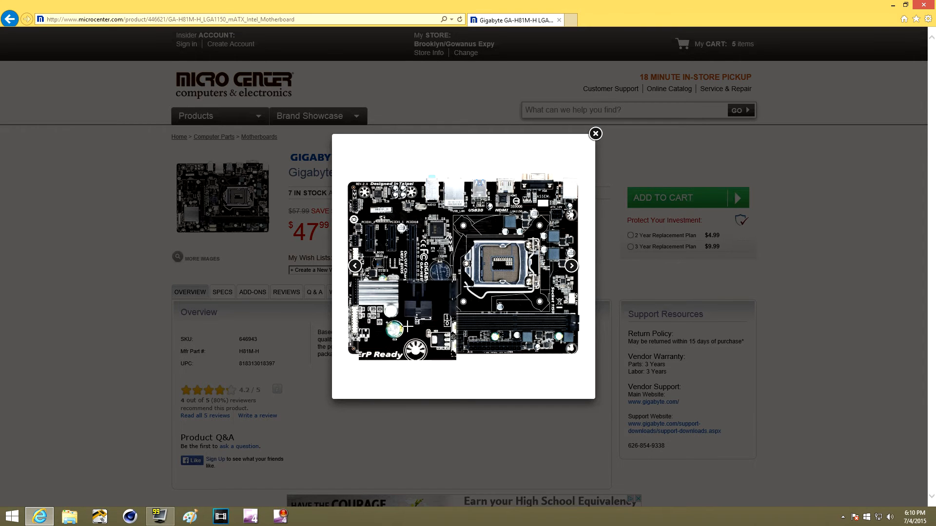
left_click(571, 265)
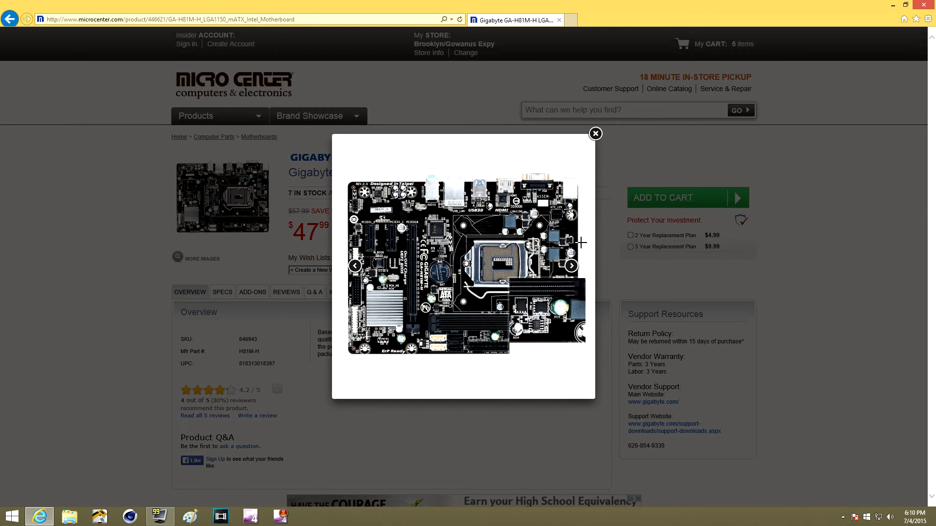
left_click(595, 134)
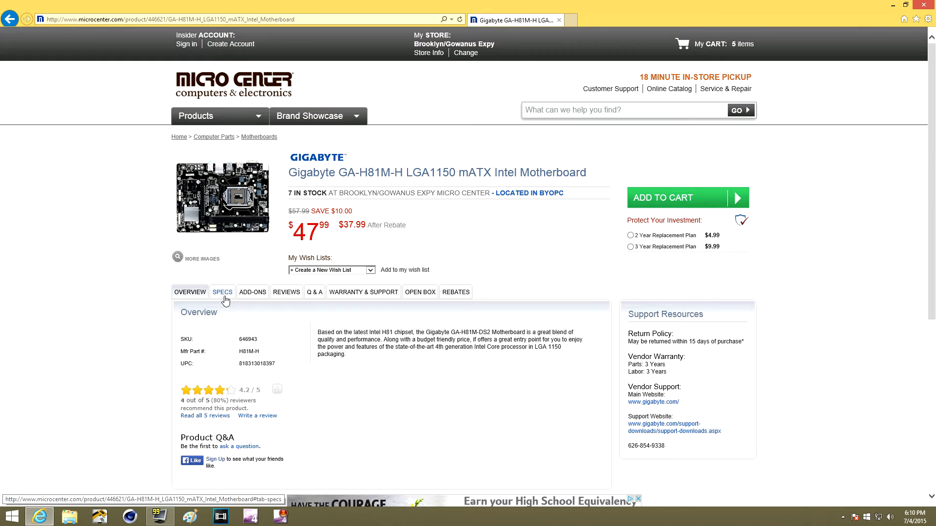
left_click(222, 292)
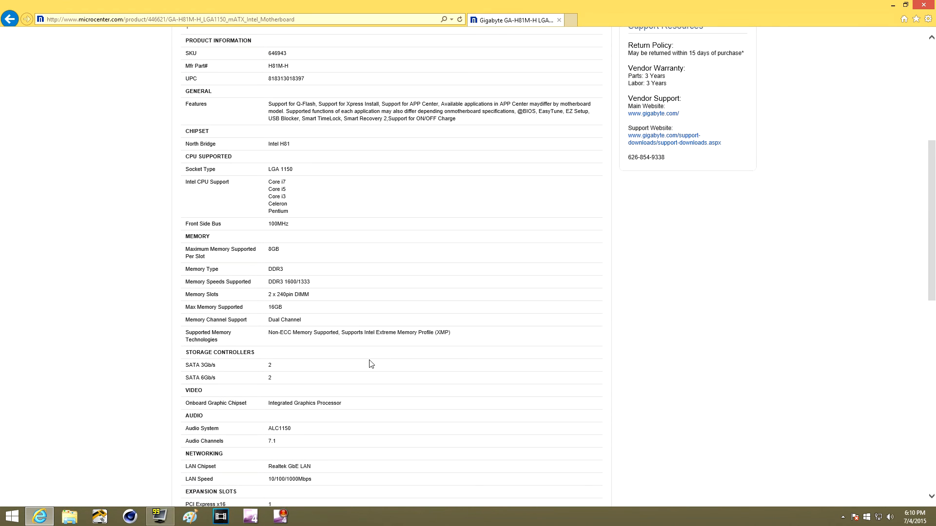
scroll("up", 3)
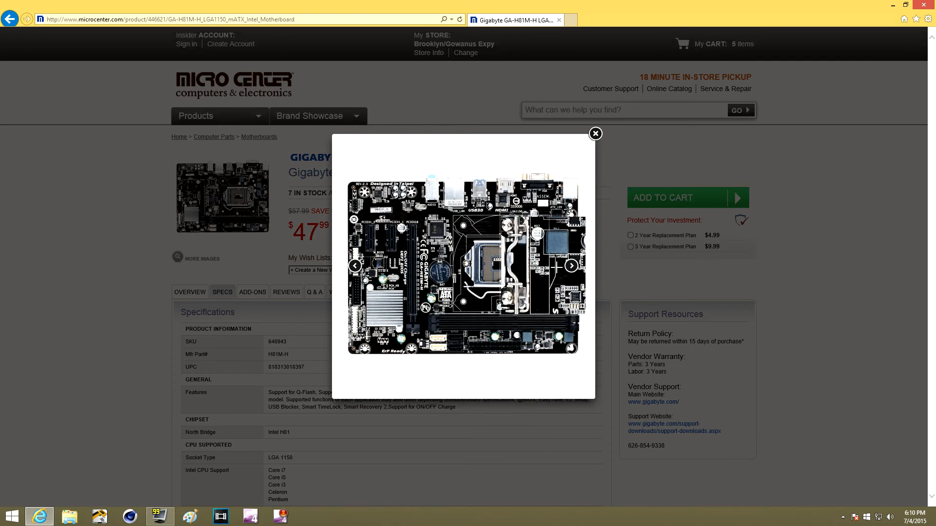
- Browse through the motherboard's remaining gallery photos and close the viewer
left_click(572, 266)
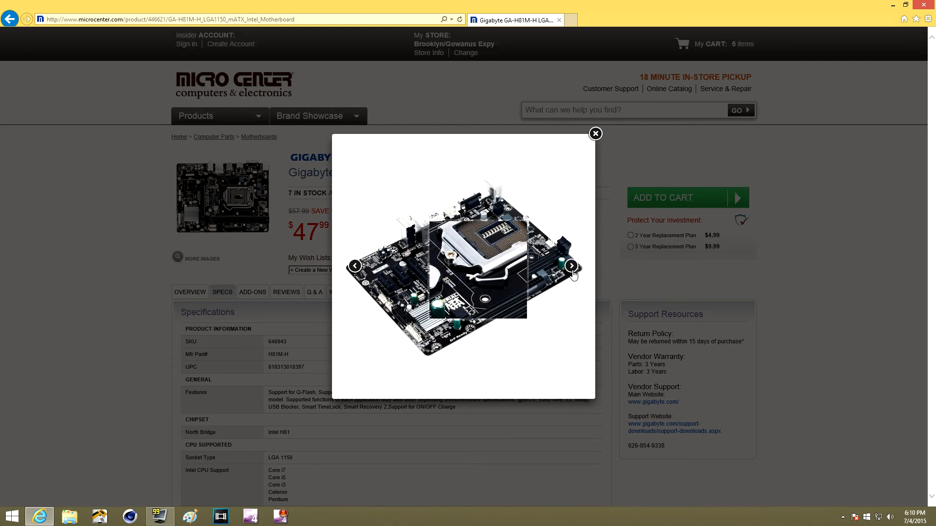
left_click(572, 265)
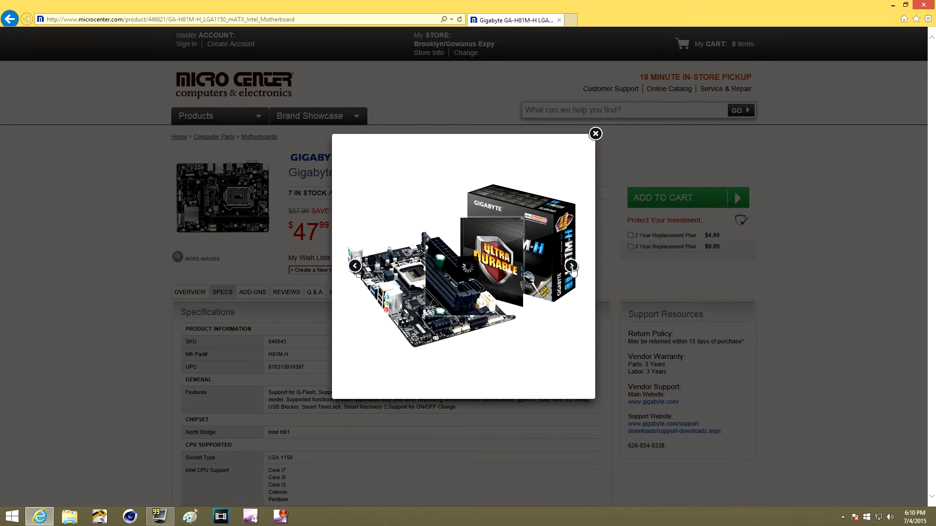
left_click(571, 266)
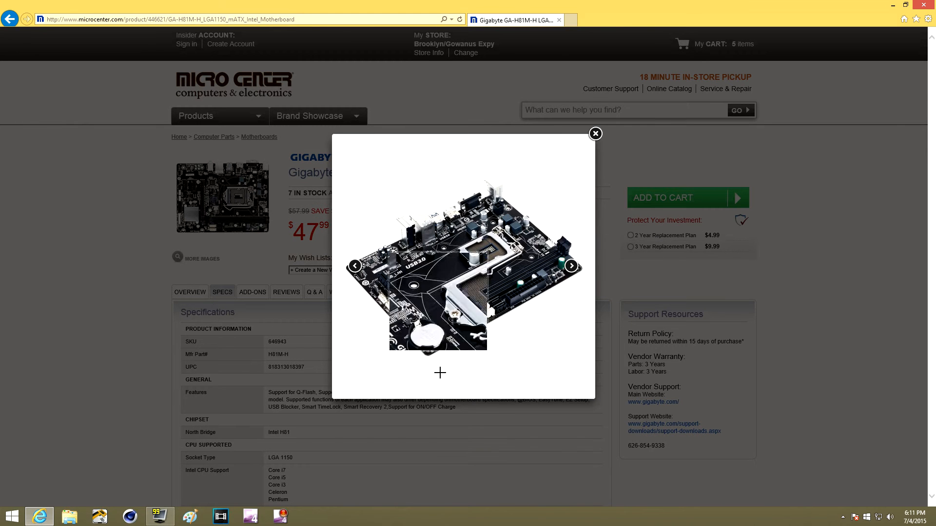
left_click(595, 133)
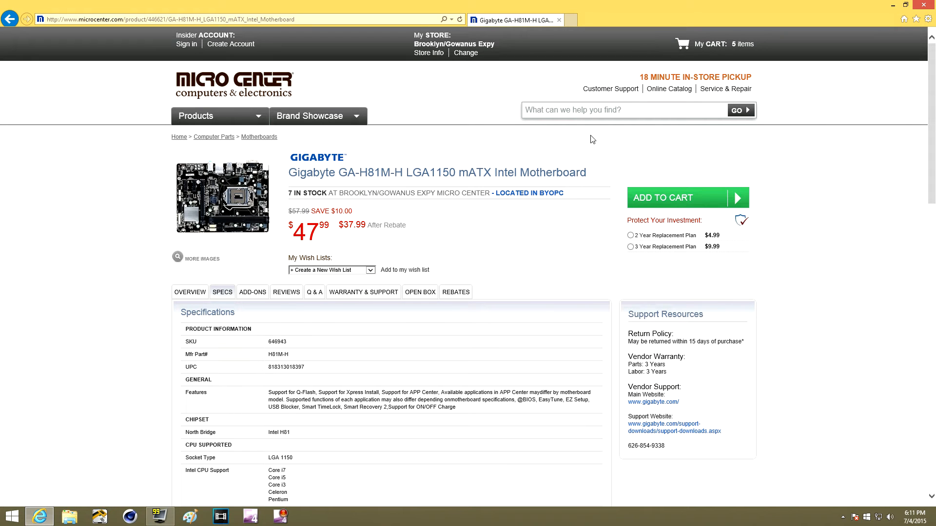
mouse_move(674, 69)
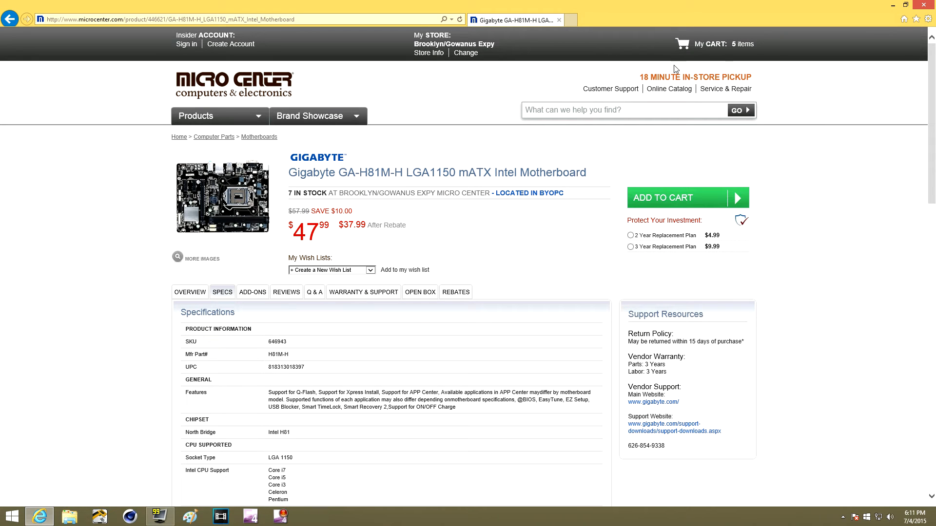
- Return to the cart and read through the Intel Core i3-4170 processor's specifications at $99.99
left_click(743, 44)
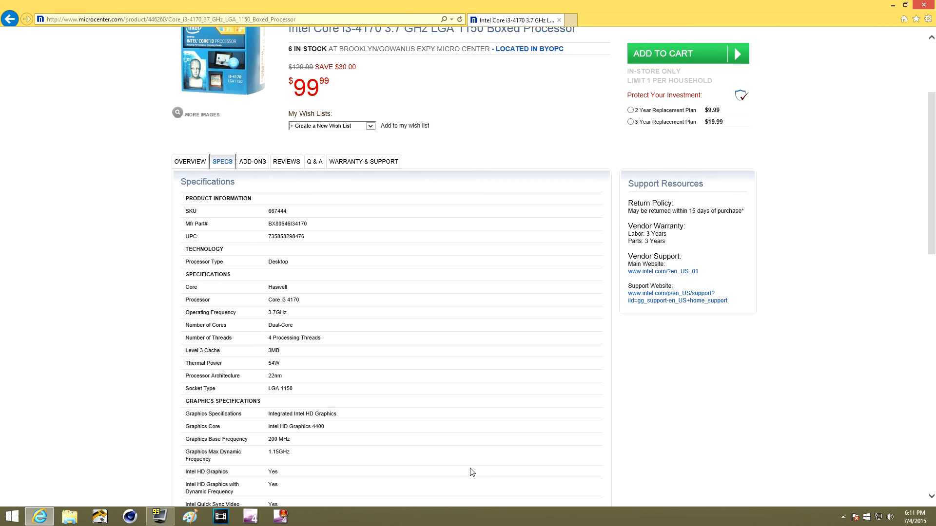
scroll("down", 3)
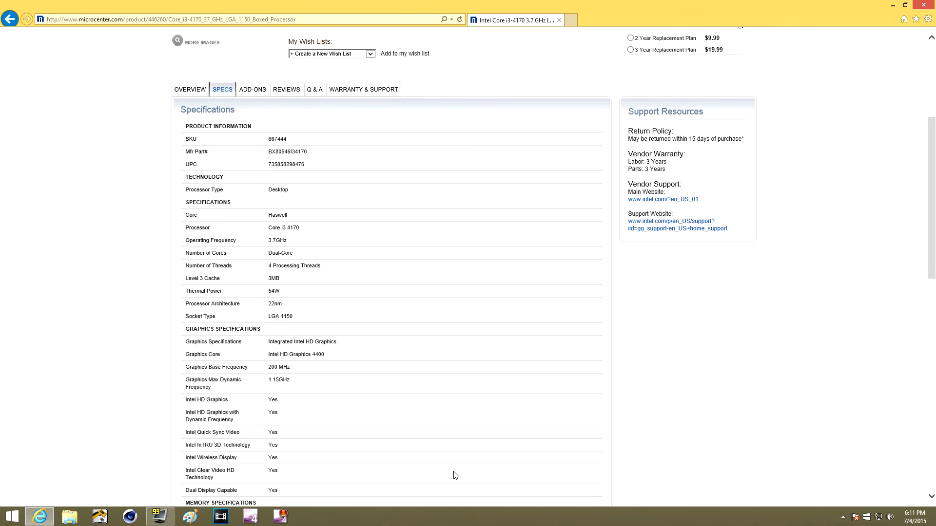
mouse_move(442, 482)
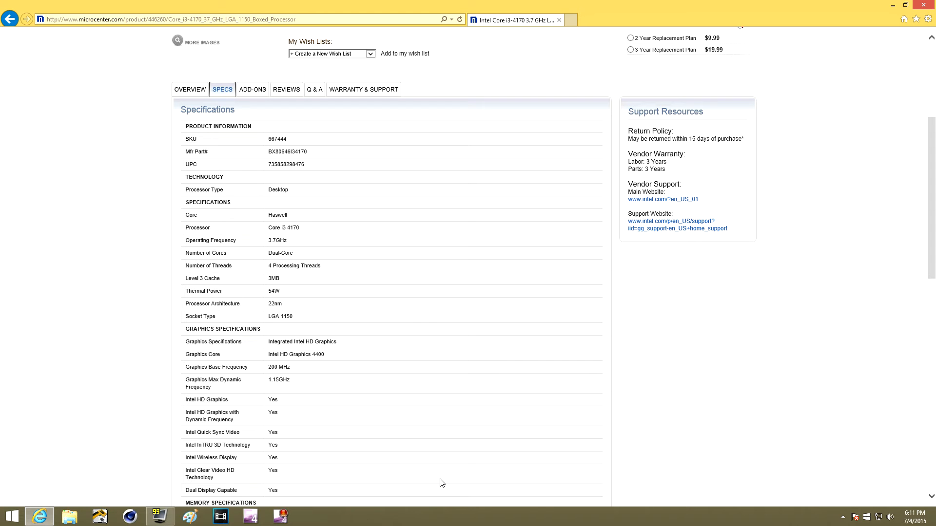
mouse_move(421, 327)
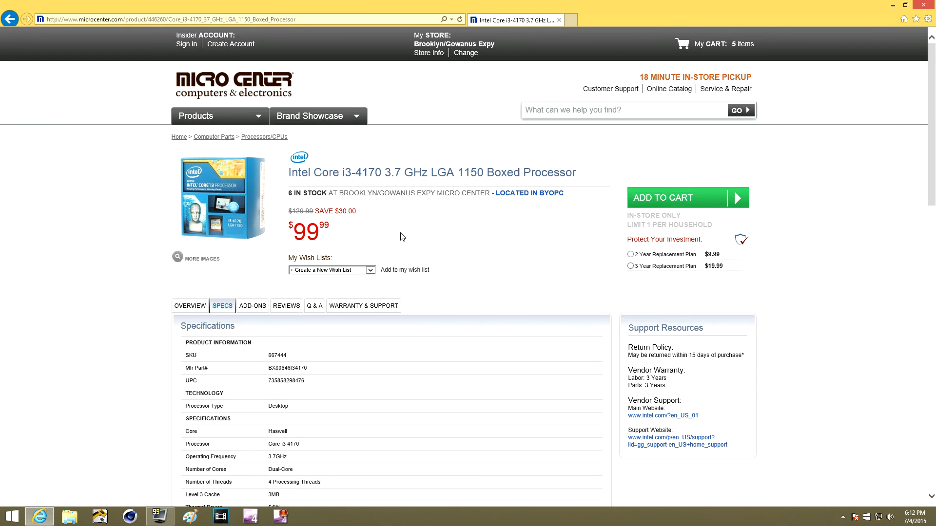
mouse_move(399, 244)
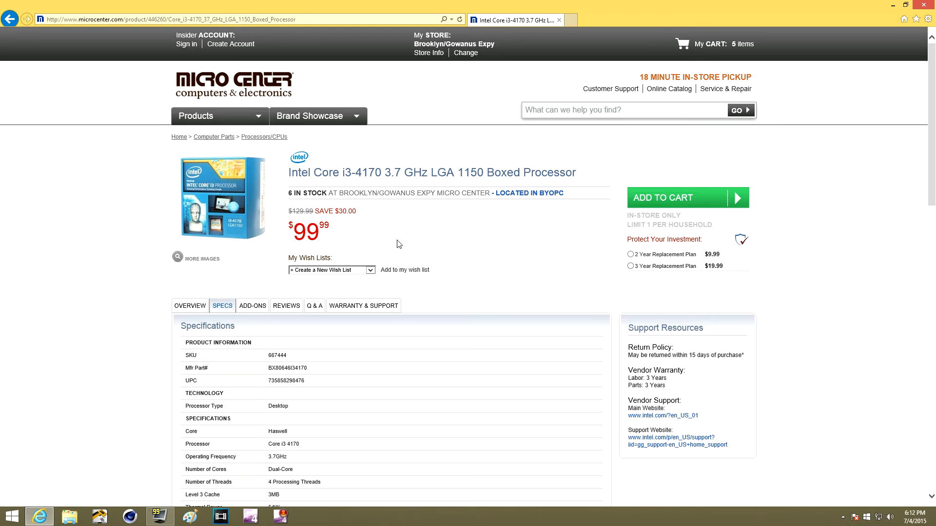
mouse_move(331, 257)
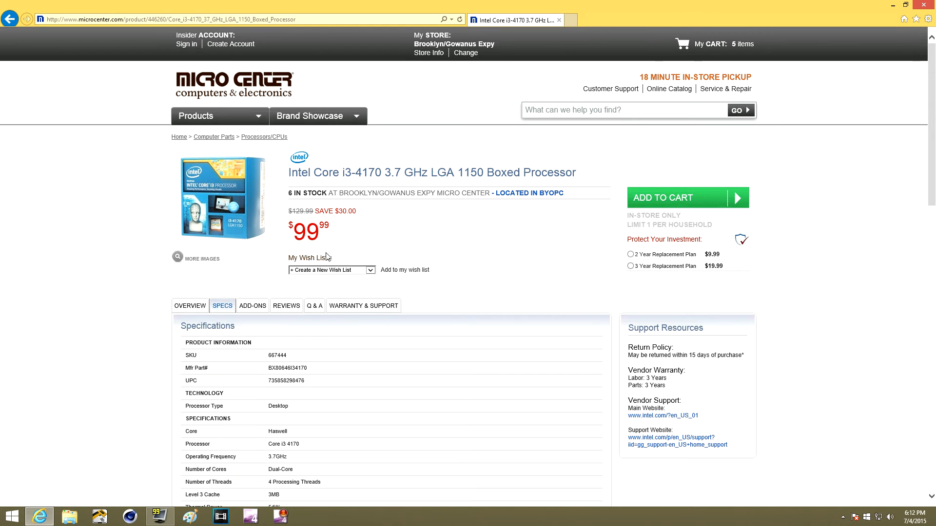
scroll("down", 3)
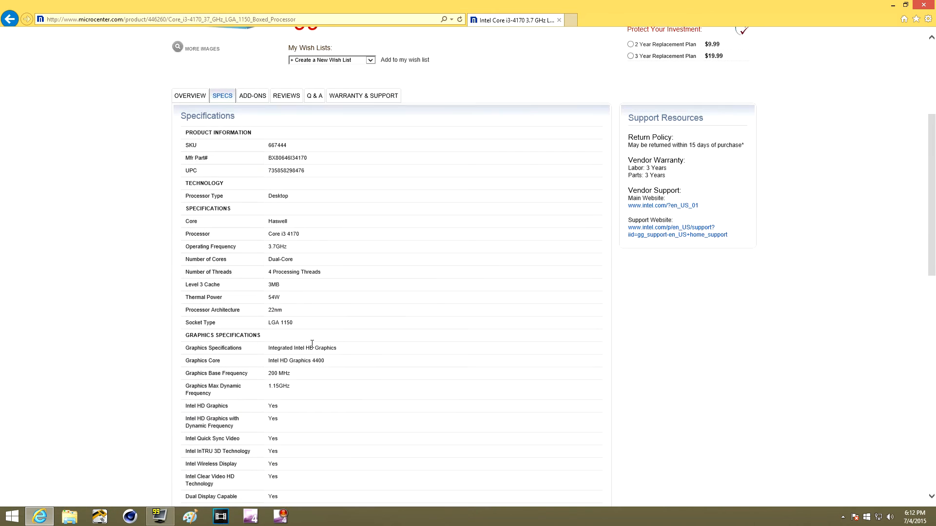
scroll("down", 3)
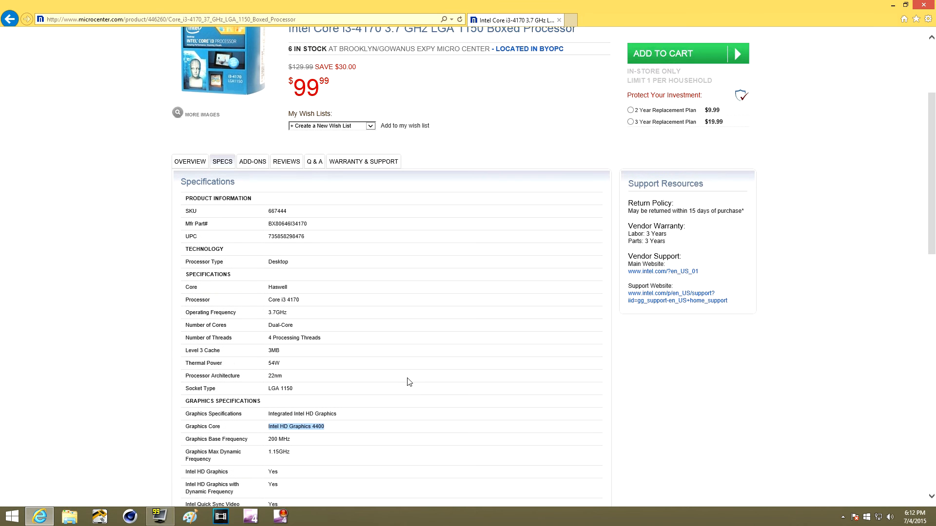
scroll("up", 3)
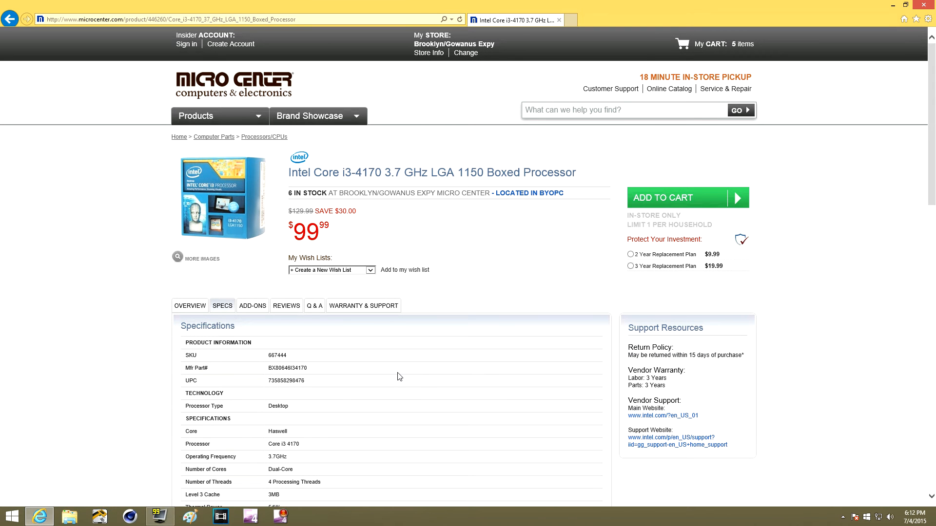
mouse_move(540, 161)
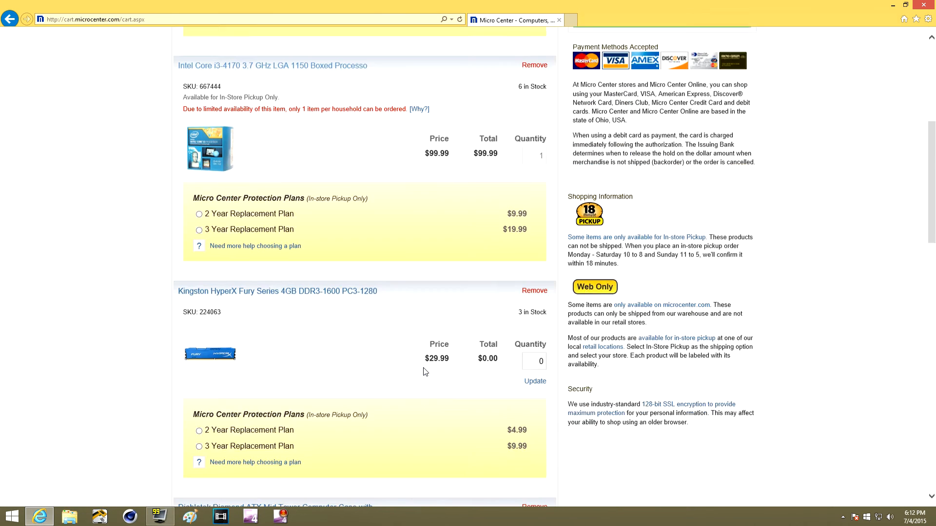
scroll("down", 3)
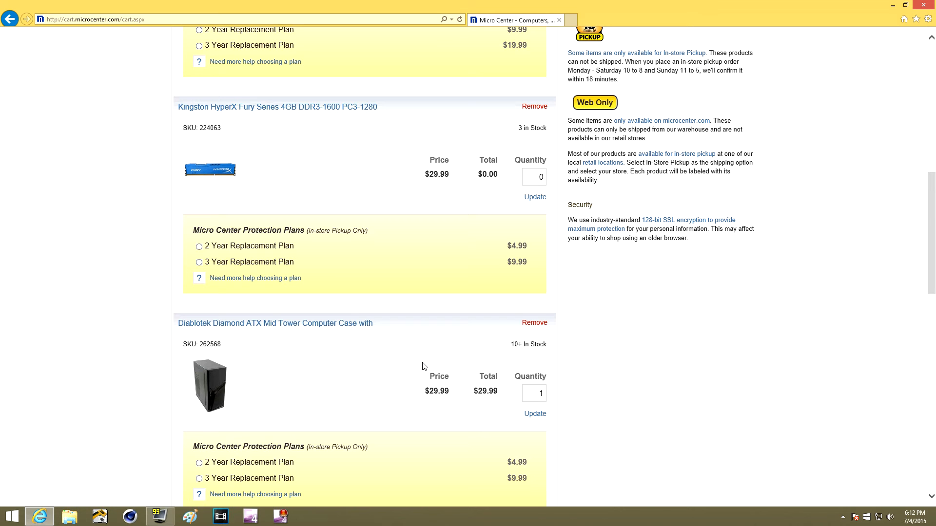
mouse_move(373, 203)
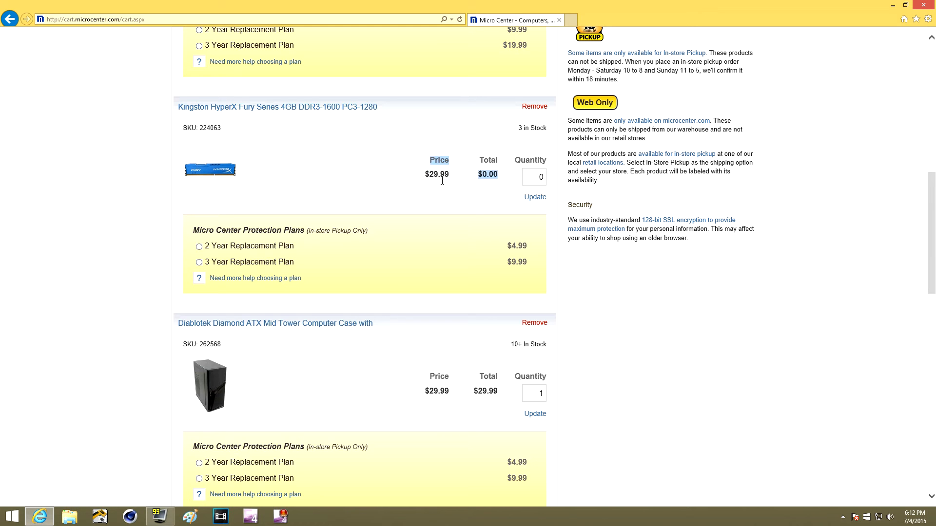
mouse_move(398, 198)
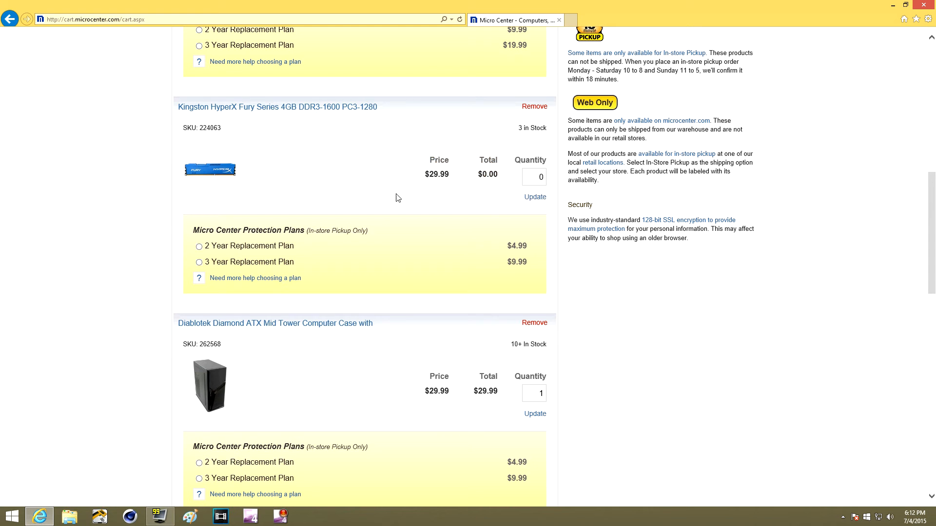
mouse_move(390, 199)
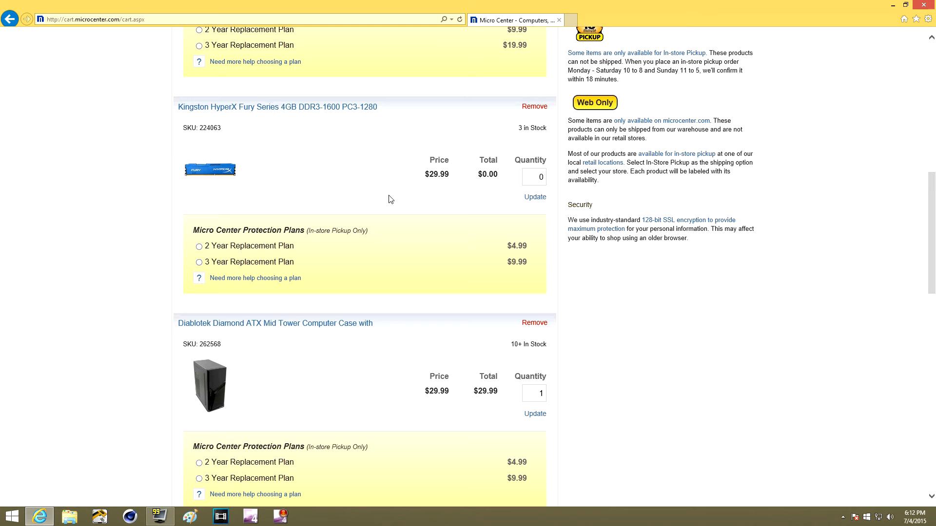
mouse_move(325, 115)
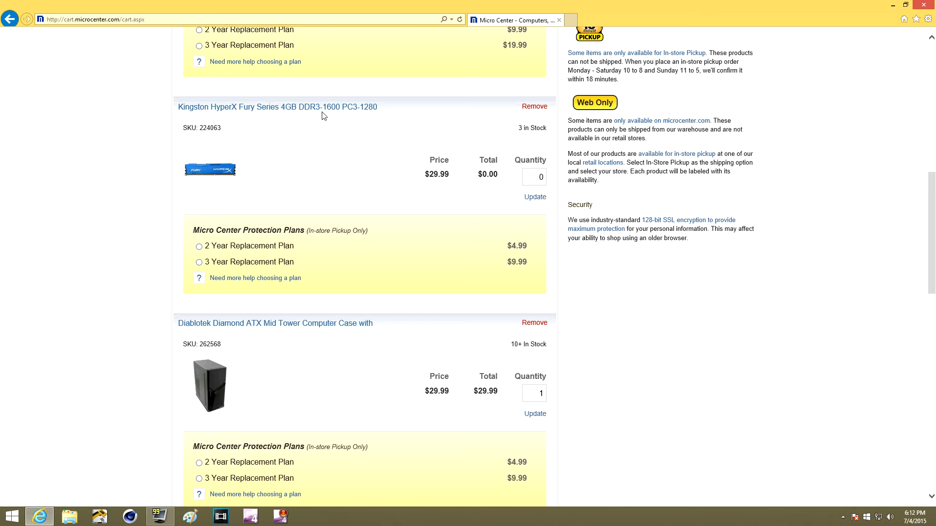
scroll("down", 3)
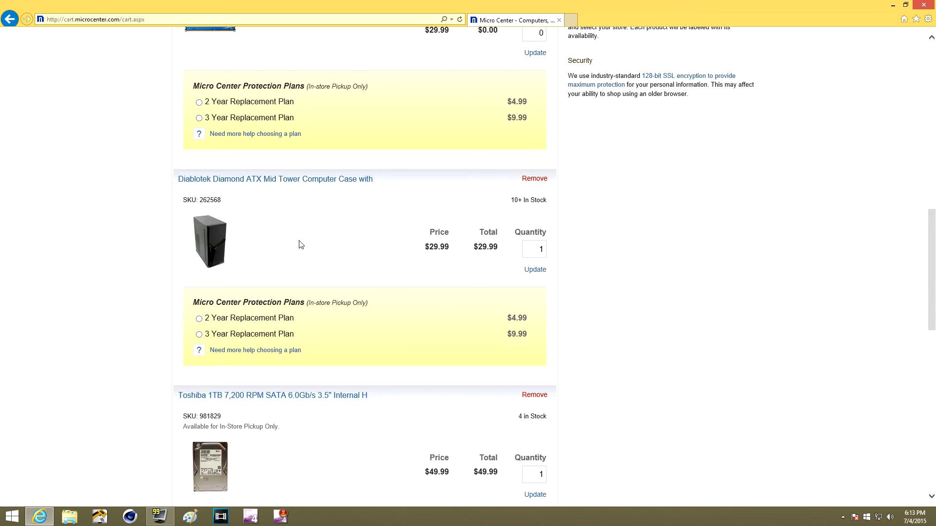
mouse_move(290, 187)
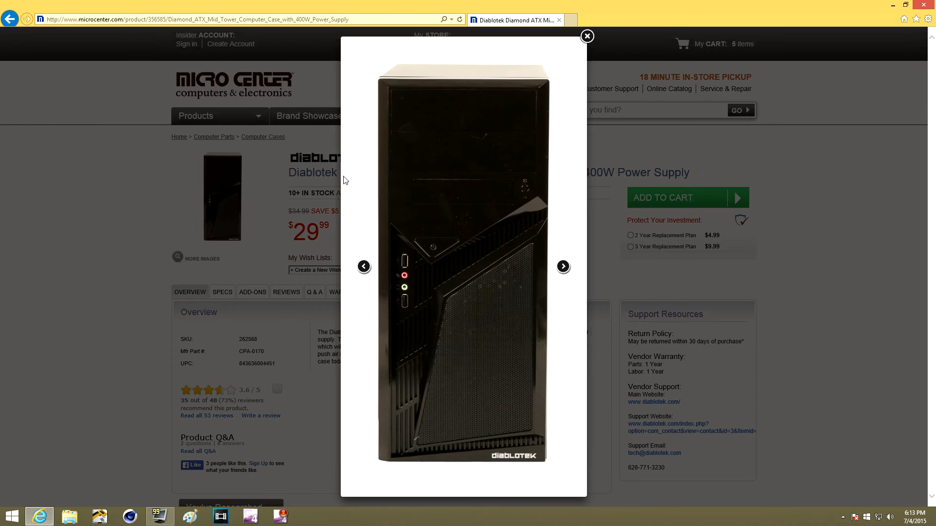
mouse_move(568, 277)
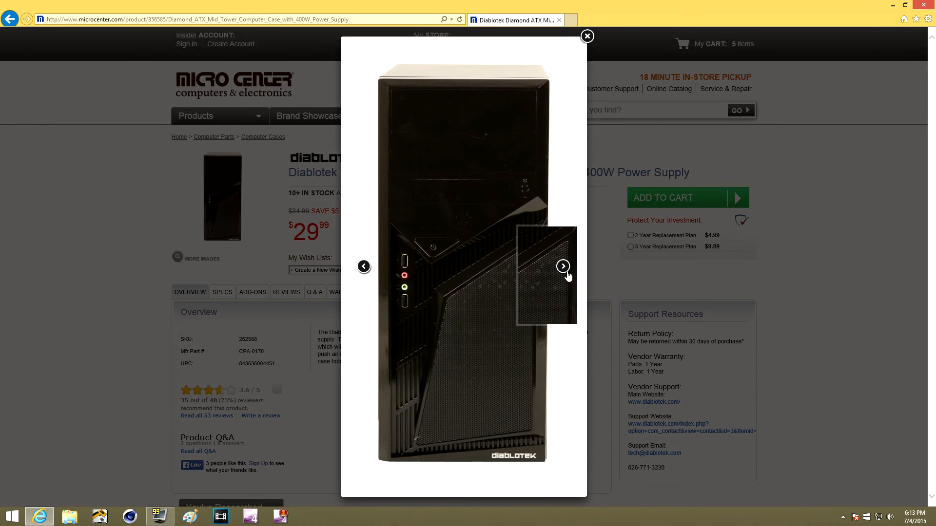
mouse_move(475, 413)
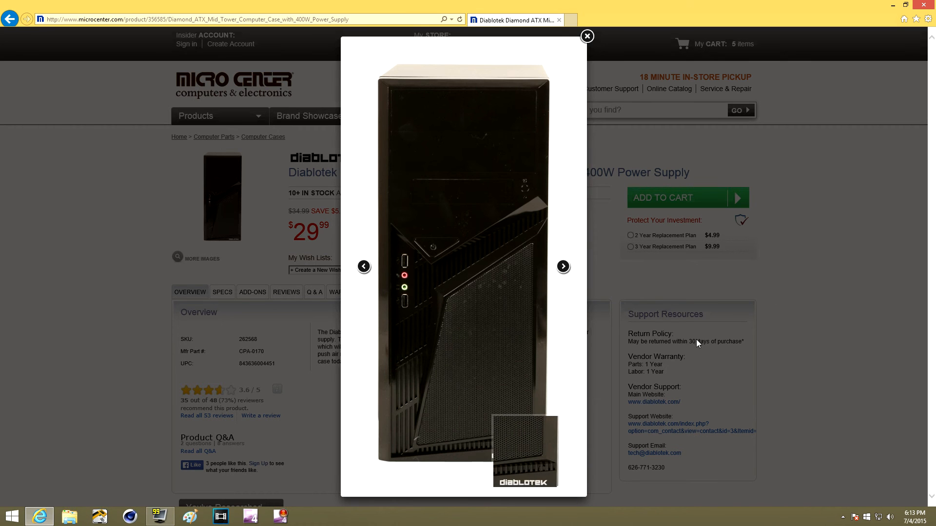
mouse_move(592, 283)
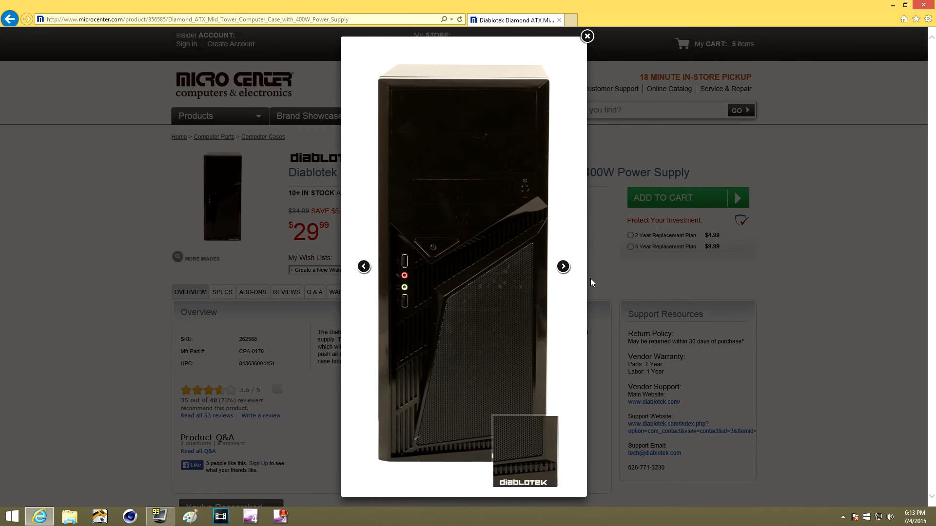
- Browse the Diablotek Diamond case's photos, including interior and boxed contents, then close the gallery
left_click(563, 266)
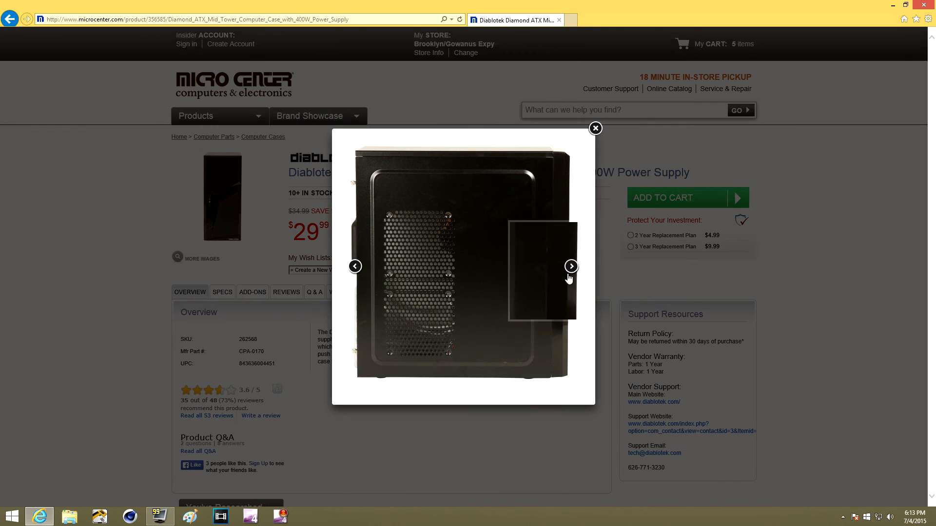
left_click(571, 267)
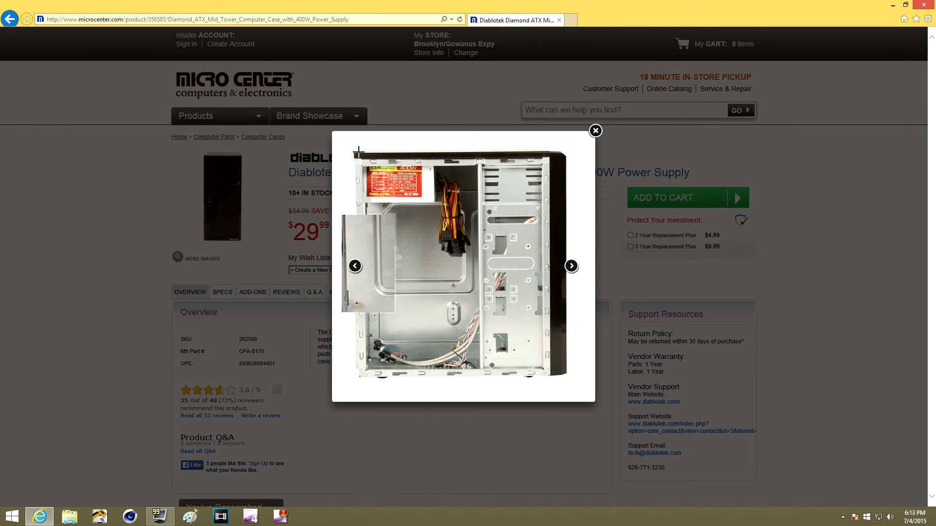
mouse_move(415, 373)
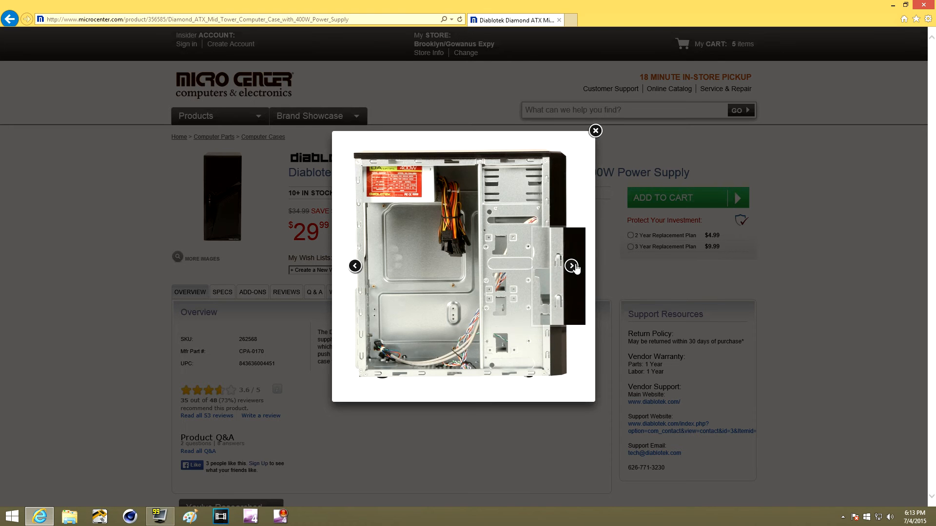
left_click(571, 266)
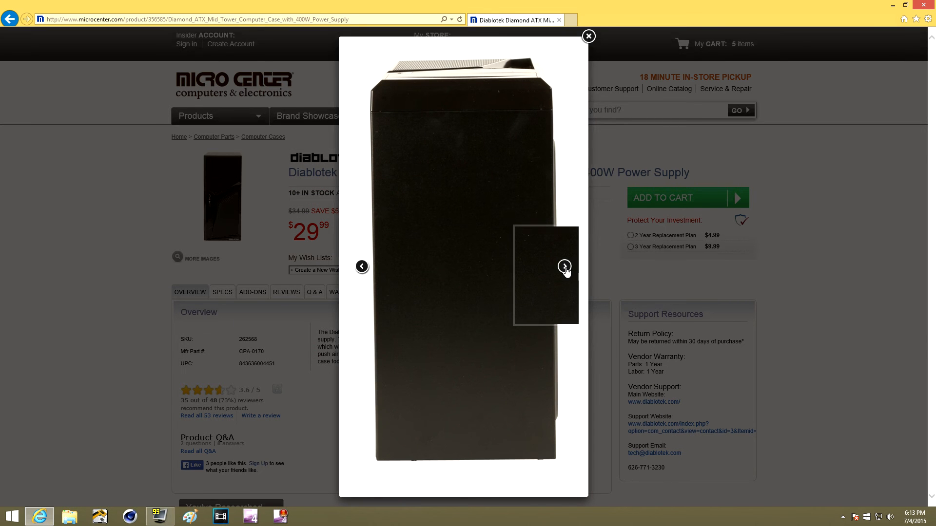
left_click(564, 267)
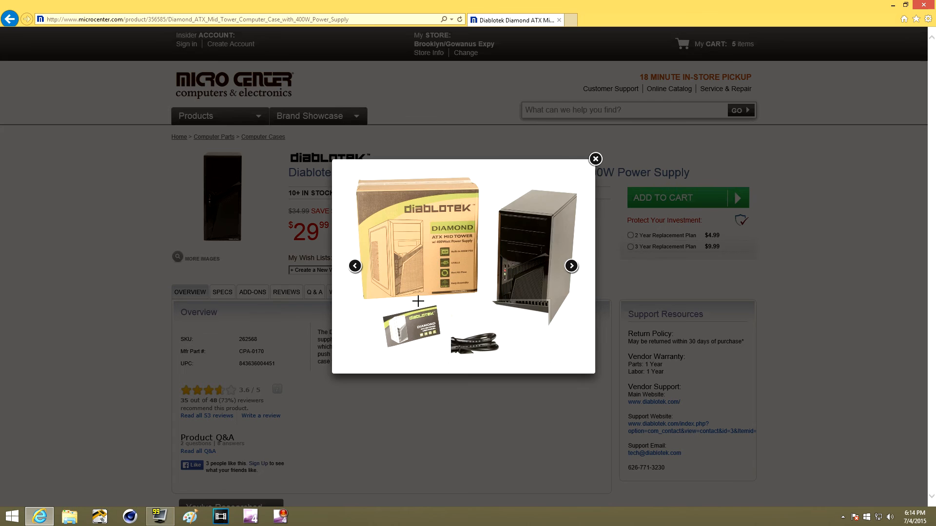
left_click(595, 159)
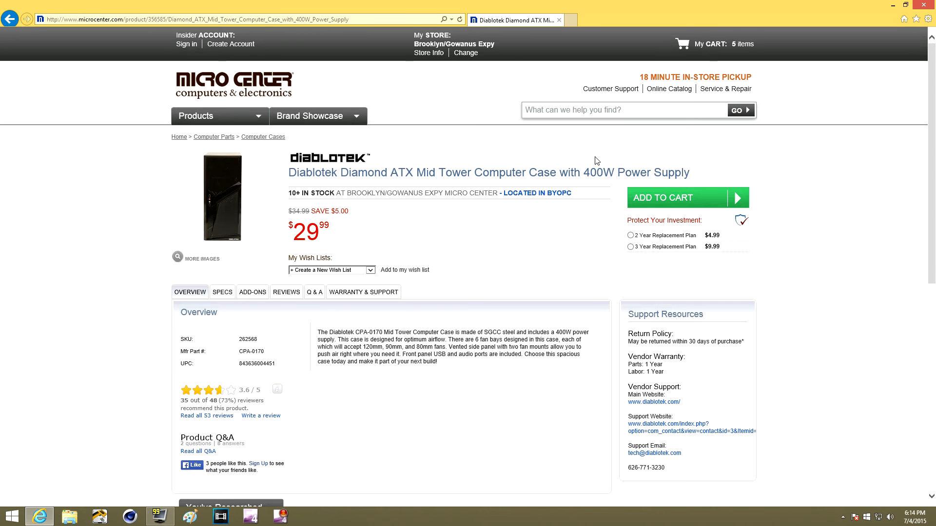
mouse_move(757, 69)
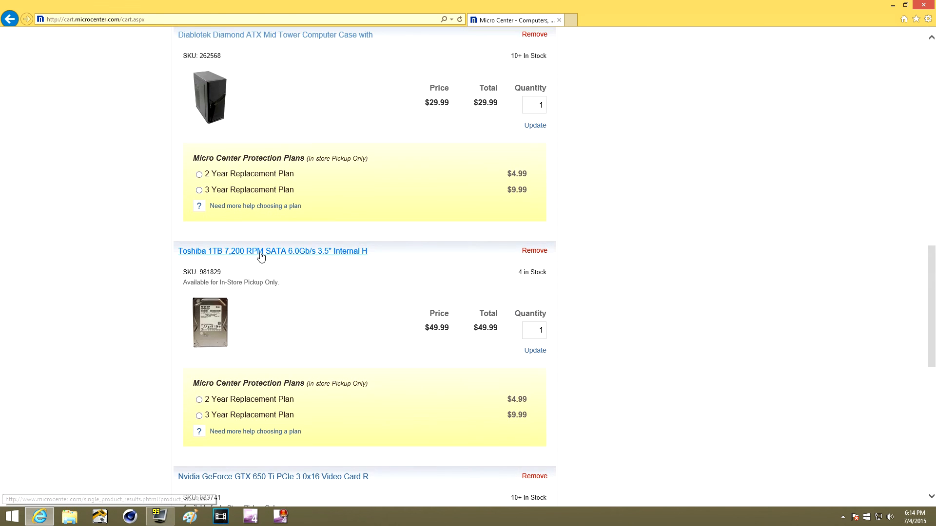
- Open the Toshiba 1TB 7,200 RPM hard drive's product page, priced at $49.99
left_click(261, 251)
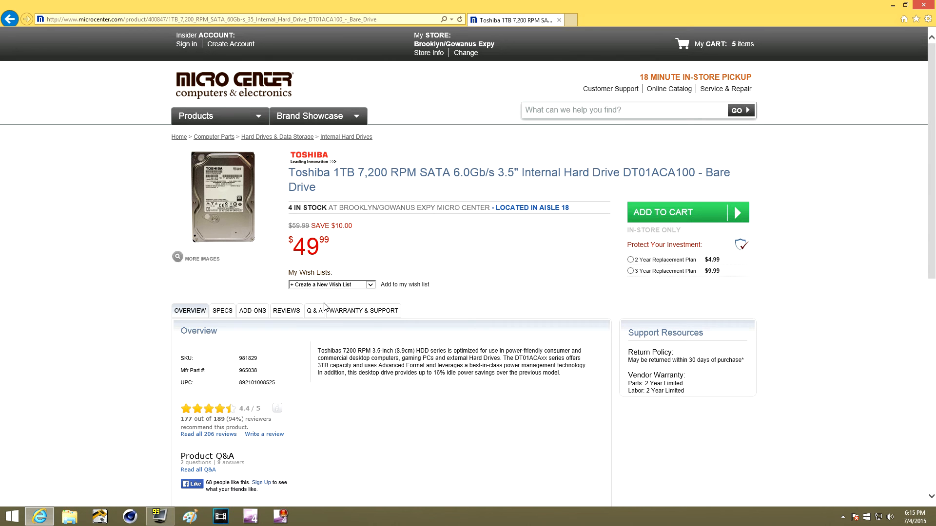
mouse_move(250, 183)
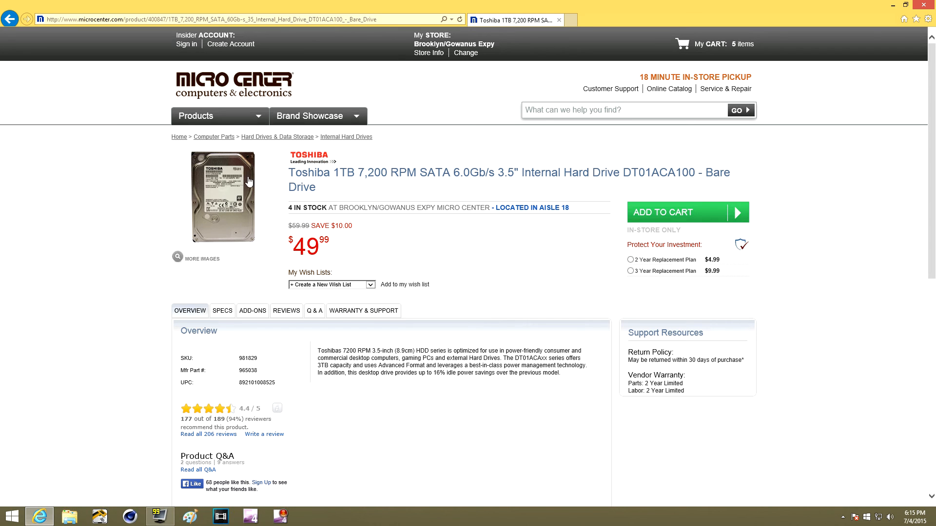
mouse_move(744, 55)
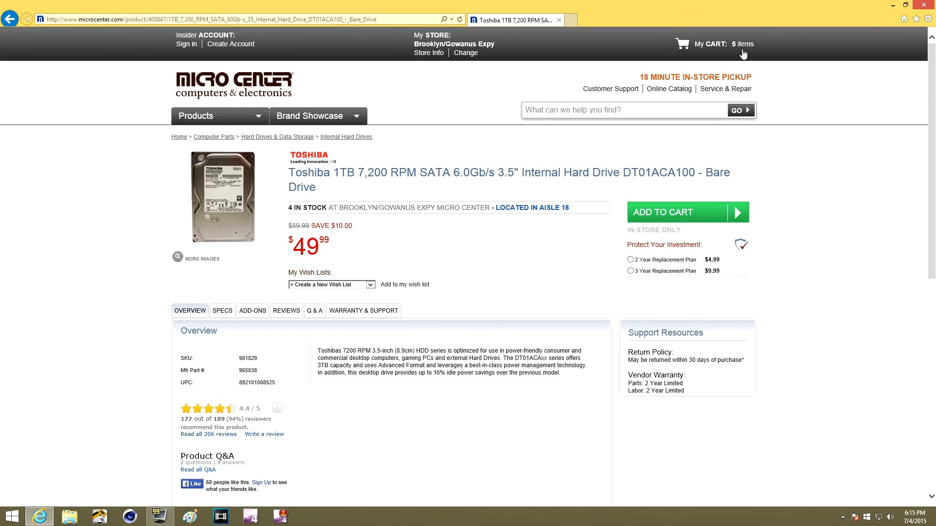
- Open the refurbished GTX 650 Ti video card's page from the cart, enlarge its photos, and close the viewer
left_click(742, 44)
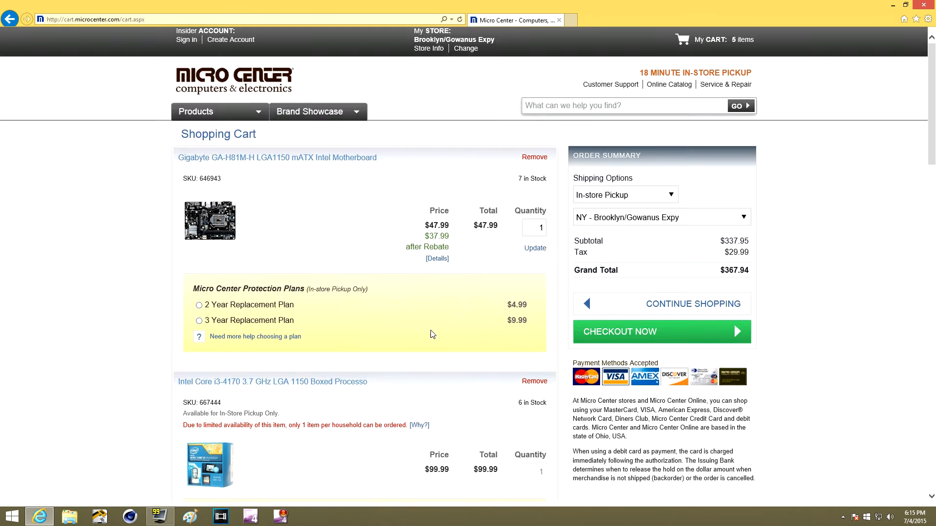
scroll("down", 3)
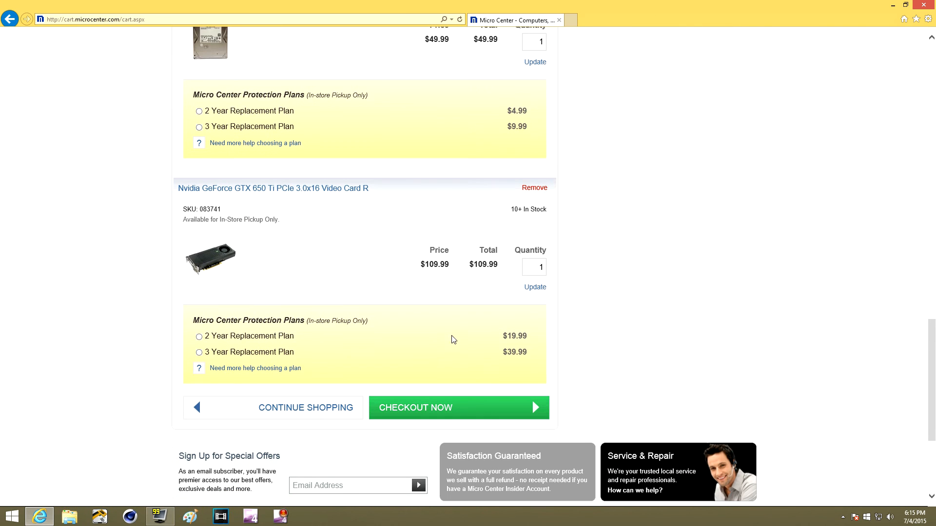
left_click(273, 188)
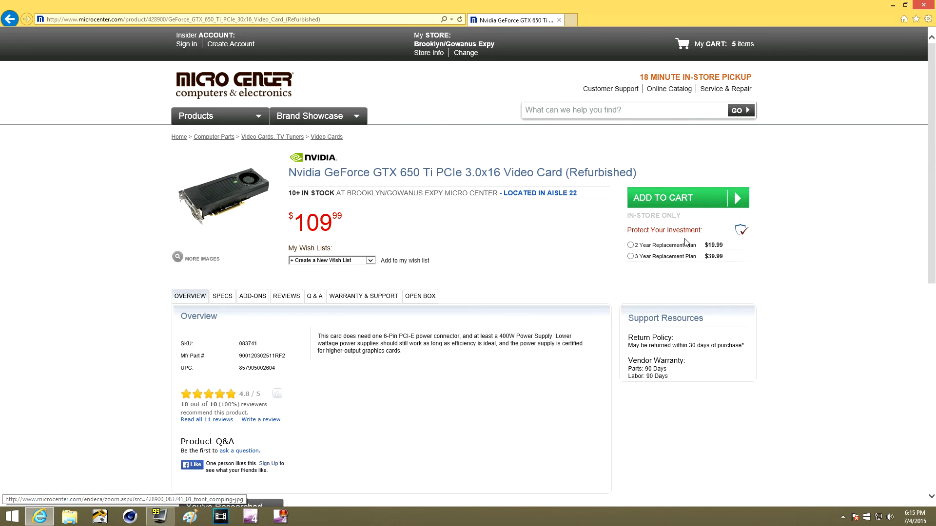
left_click(207, 204)
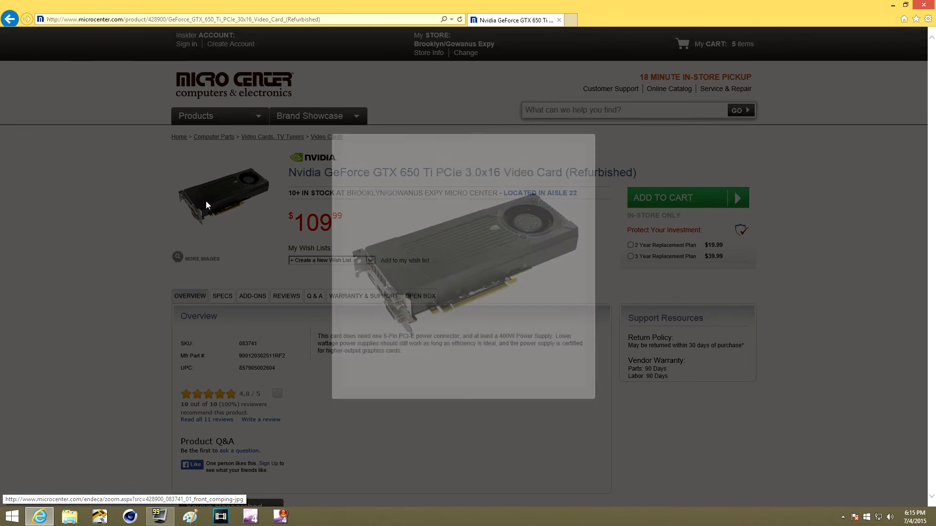
left_click(209, 205)
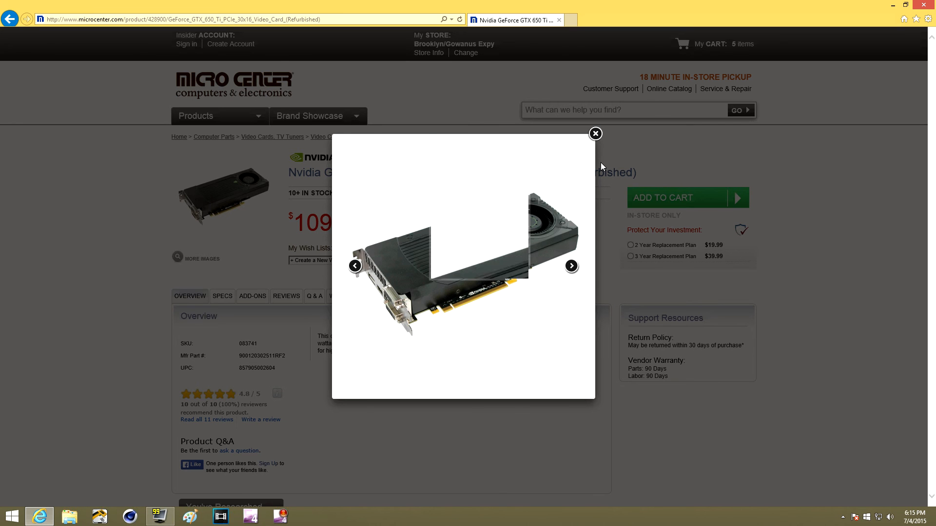
left_click(595, 133)
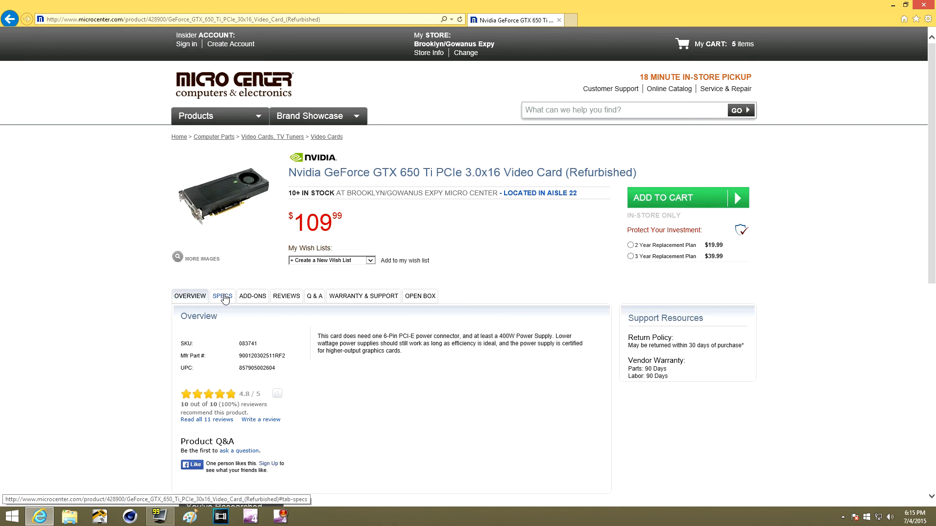
- Read the GTX 650 Ti's full specification table down to its 90-day parts and labor warranty
left_click(222, 296)
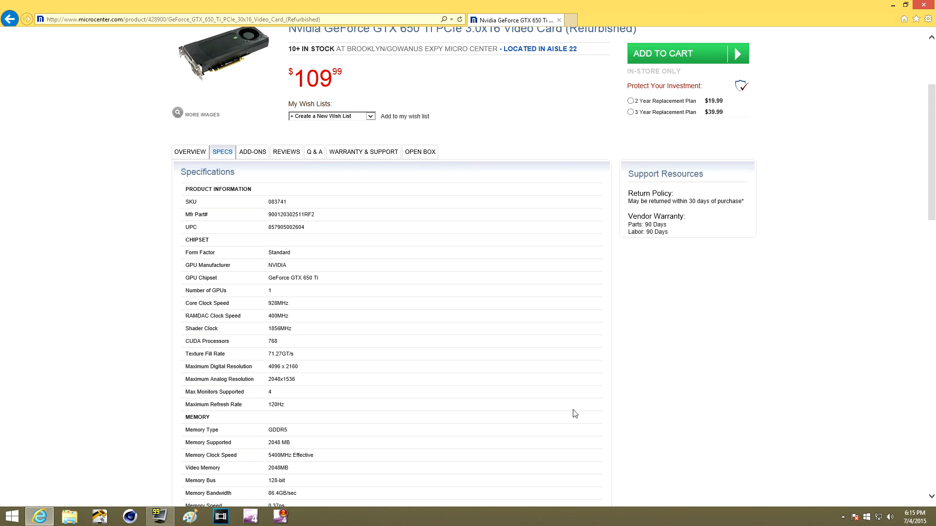
scroll("down", 3)
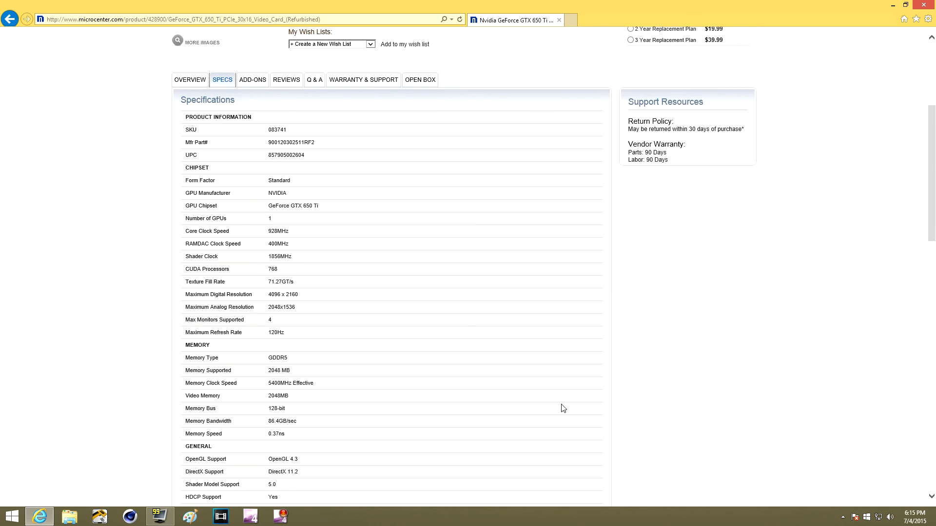
mouse_move(564, 403)
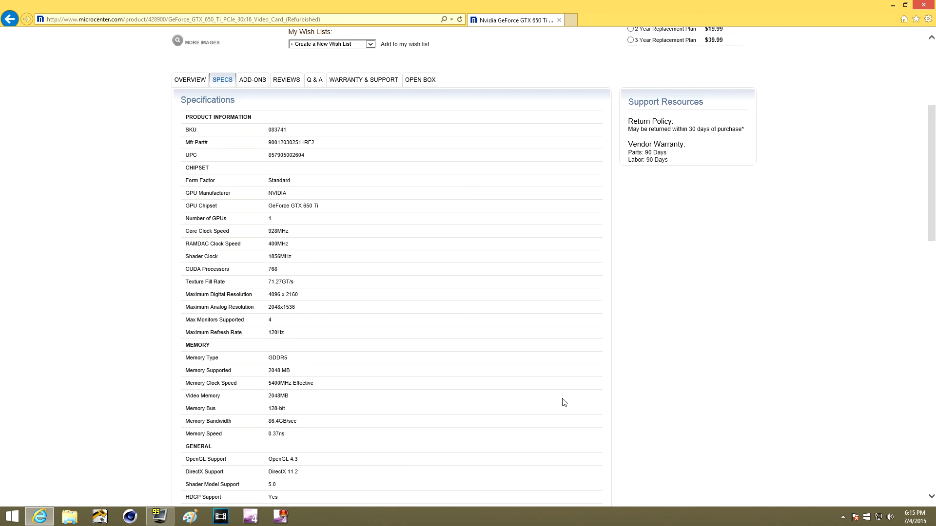
scroll("up", 3)
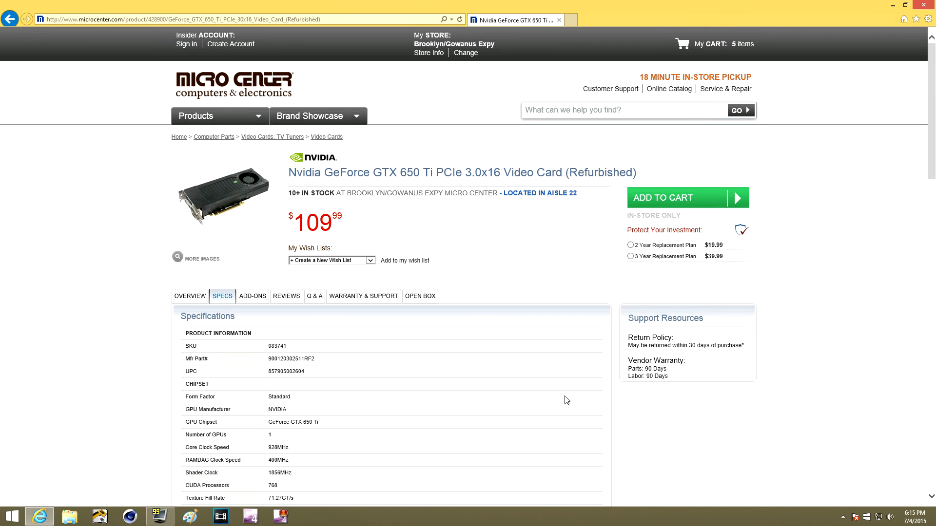
mouse_move(532, 420)
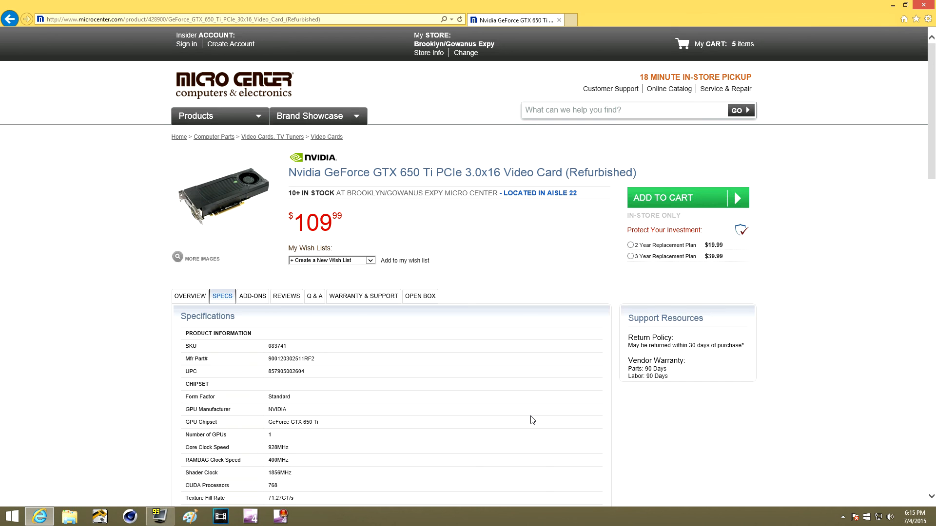
mouse_move(513, 312)
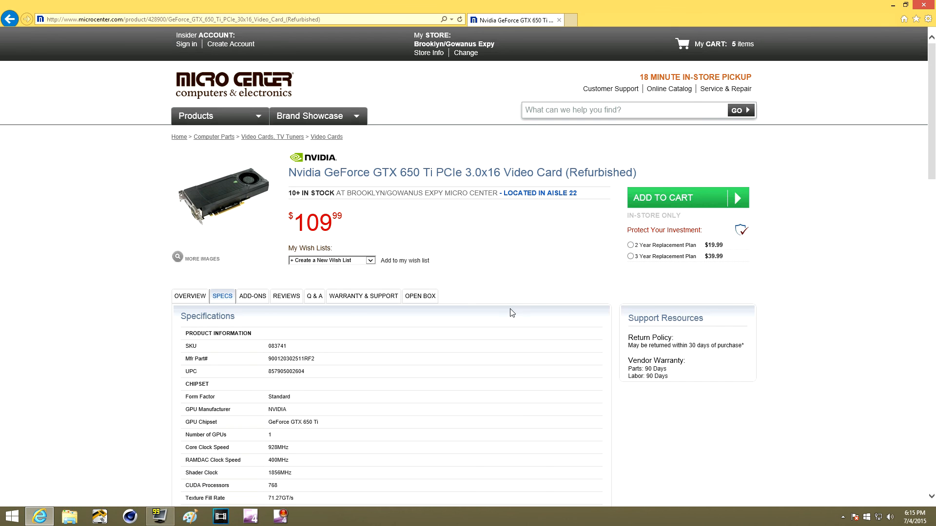
scroll("down", 3)
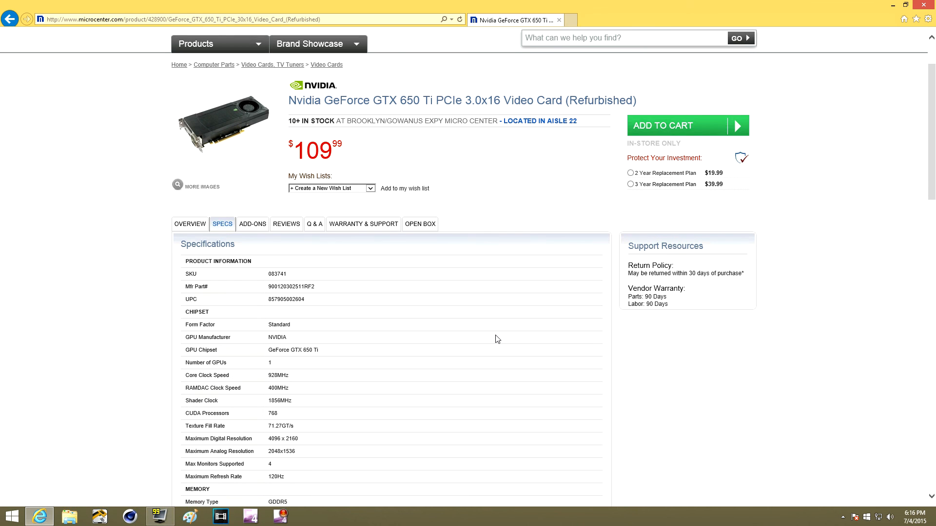
scroll("down", 3)
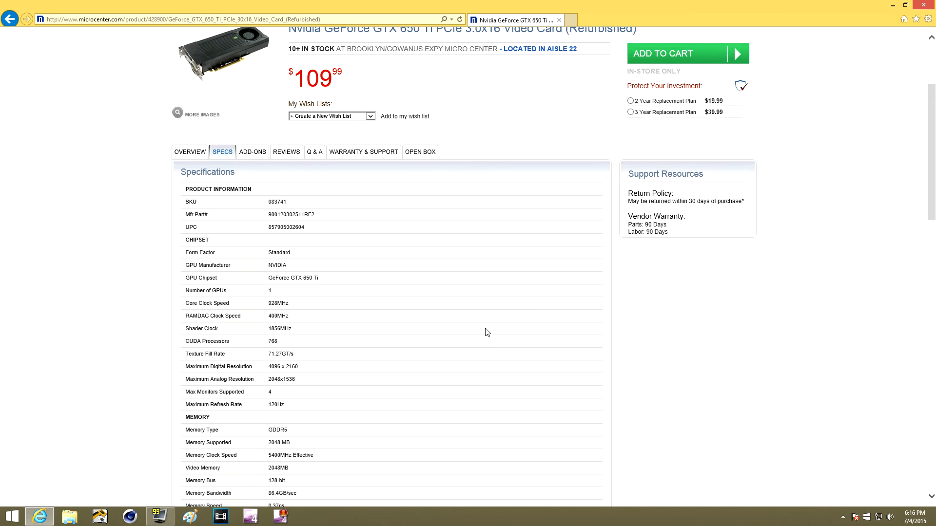
mouse_move(294, 361)
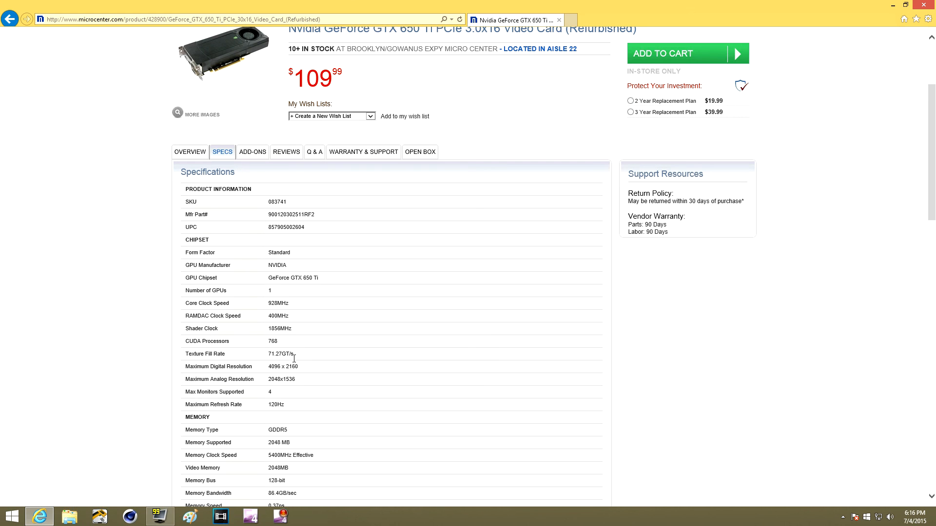
mouse_move(285, 443)
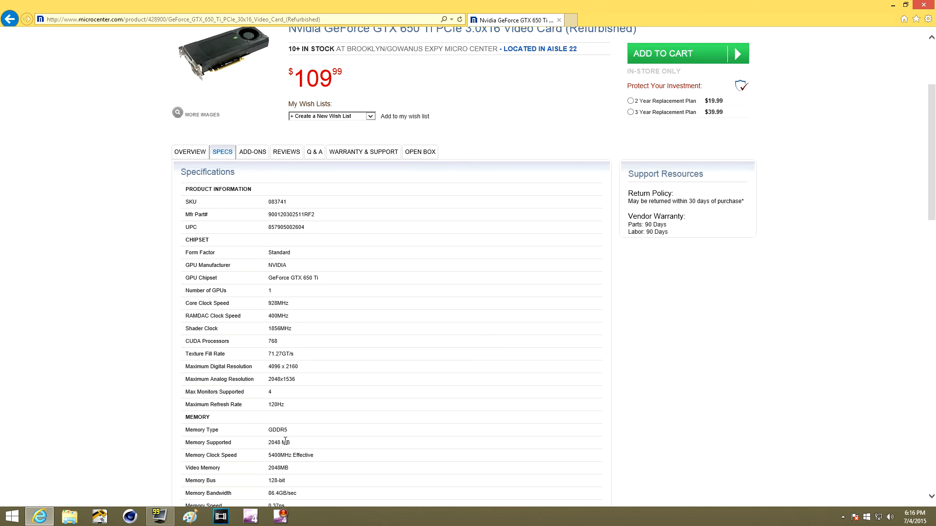
scroll("down", 3)
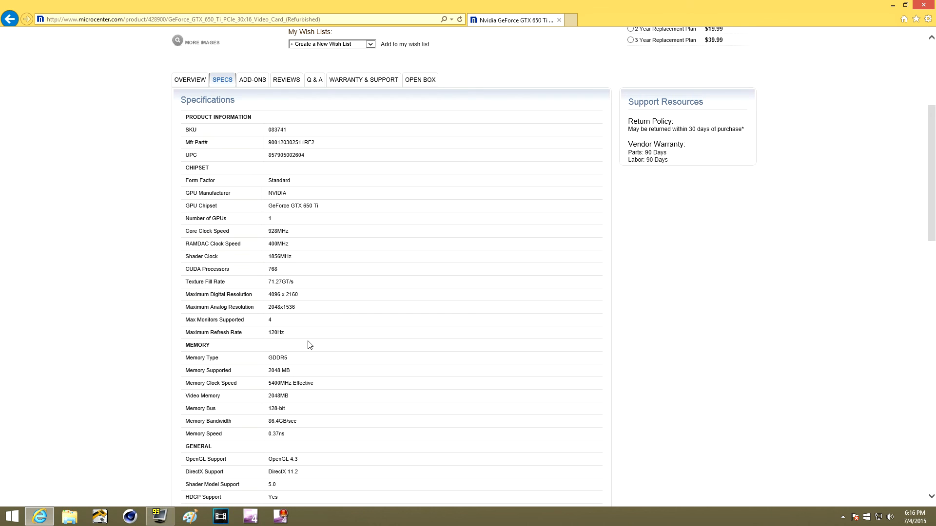
scroll("down", 3)
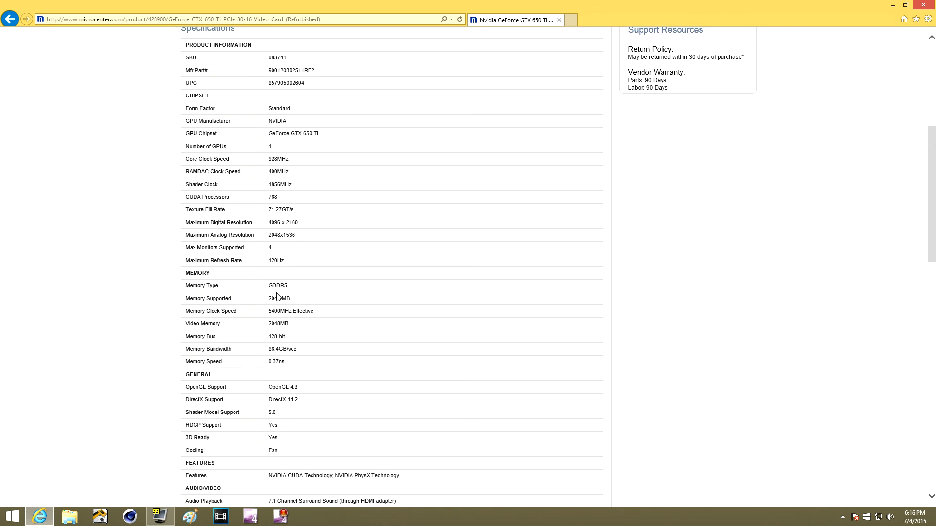
mouse_move(224, 327)
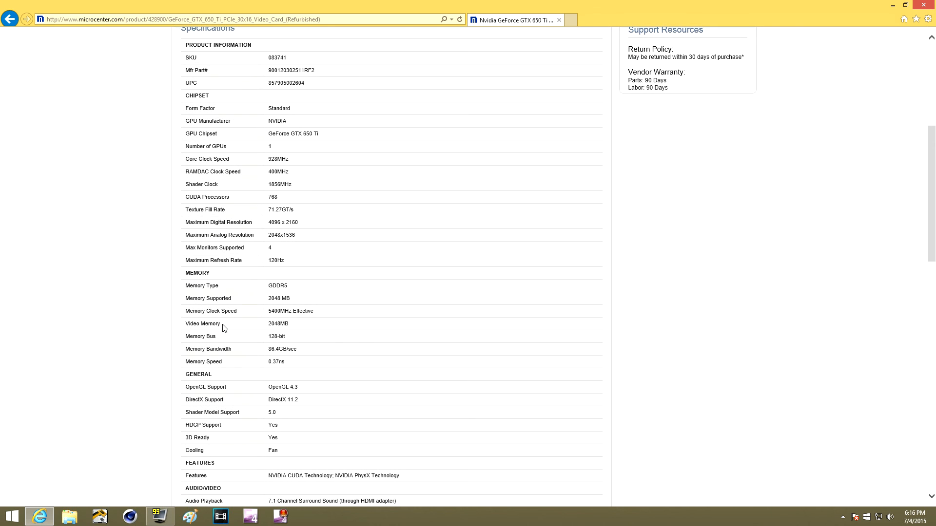
mouse_move(281, 363)
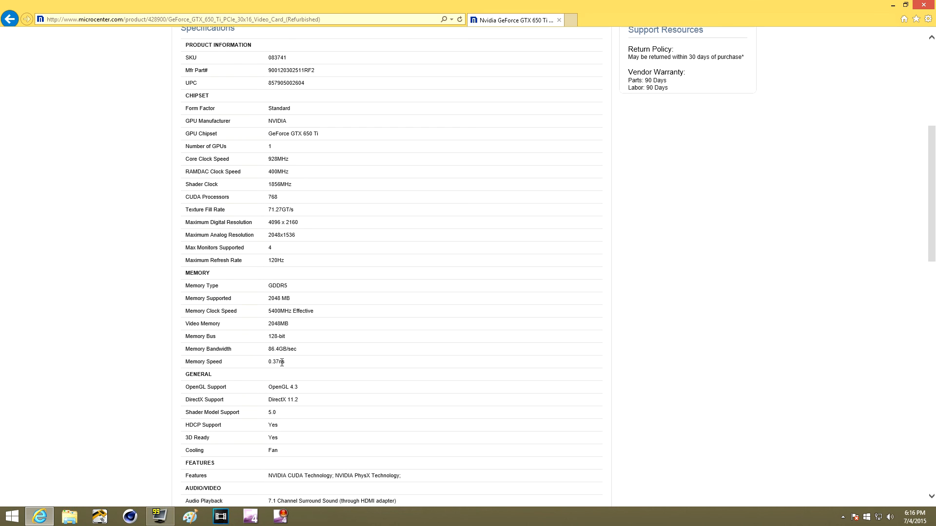
mouse_move(287, 346)
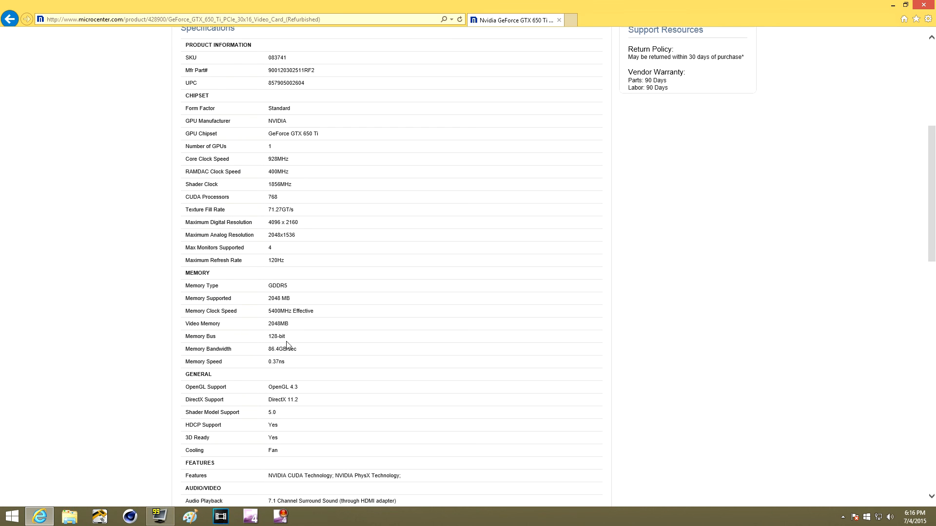
mouse_move(282, 345)
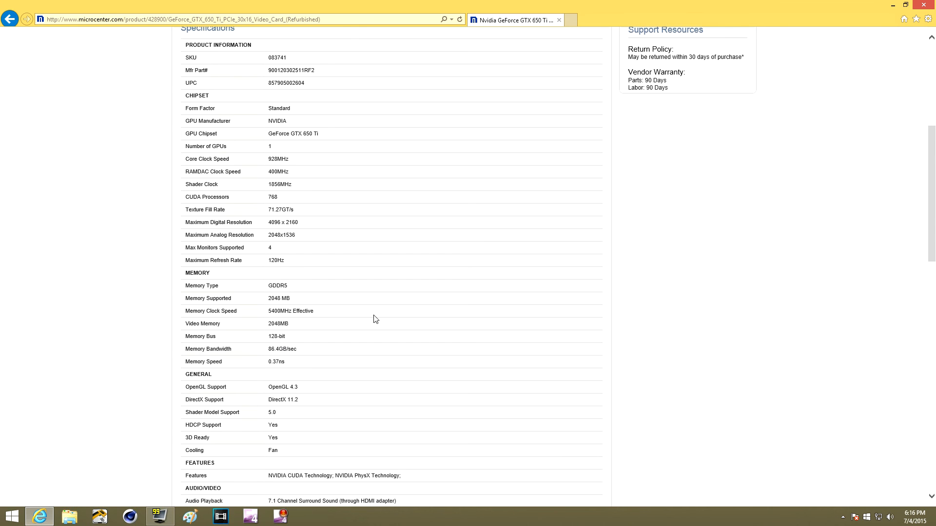
scroll("down", 3)
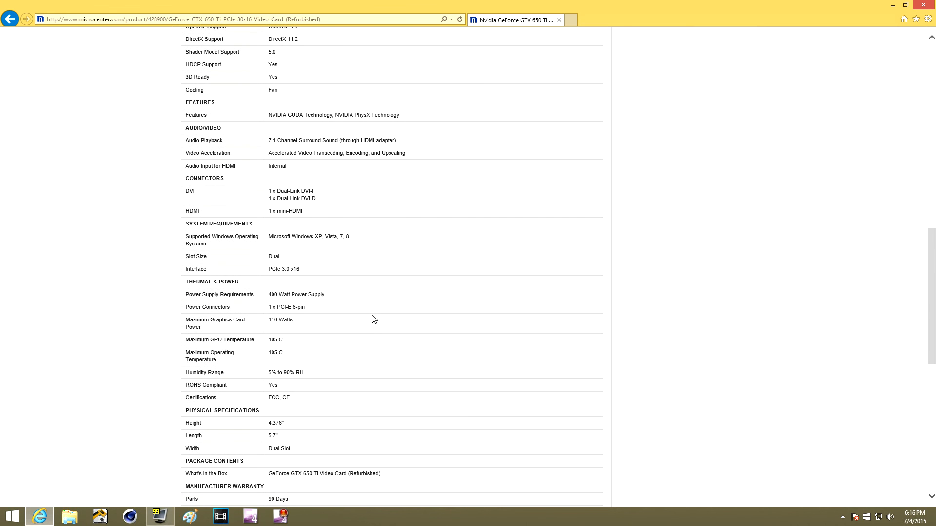
mouse_move(250, 310)
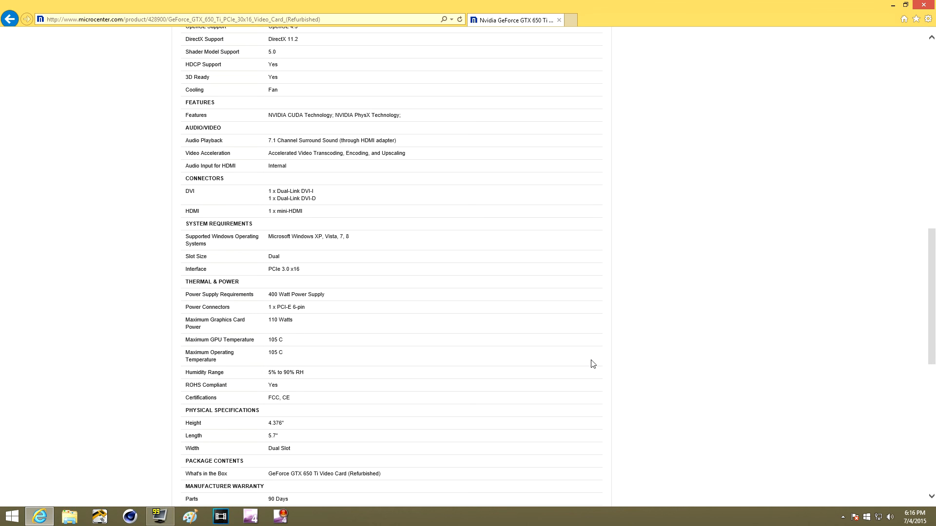
scroll("down", 3)
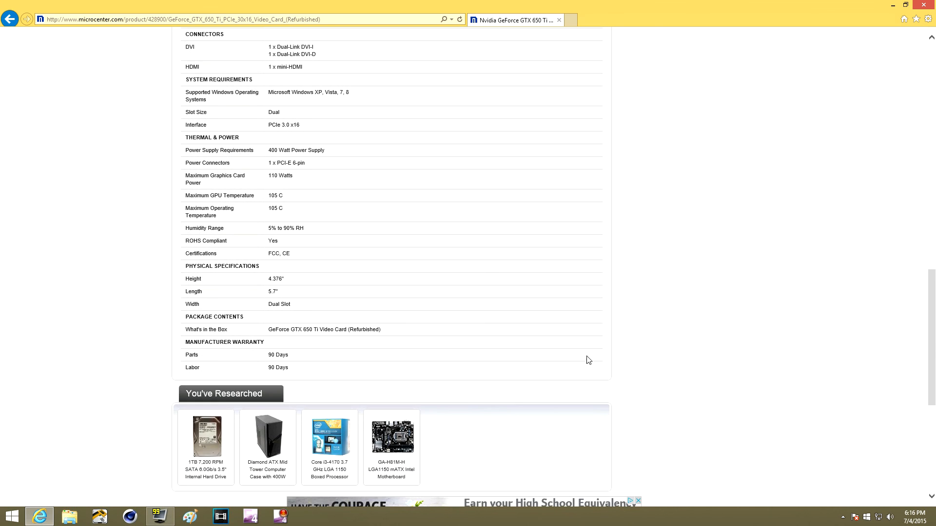
mouse_move(576, 361)
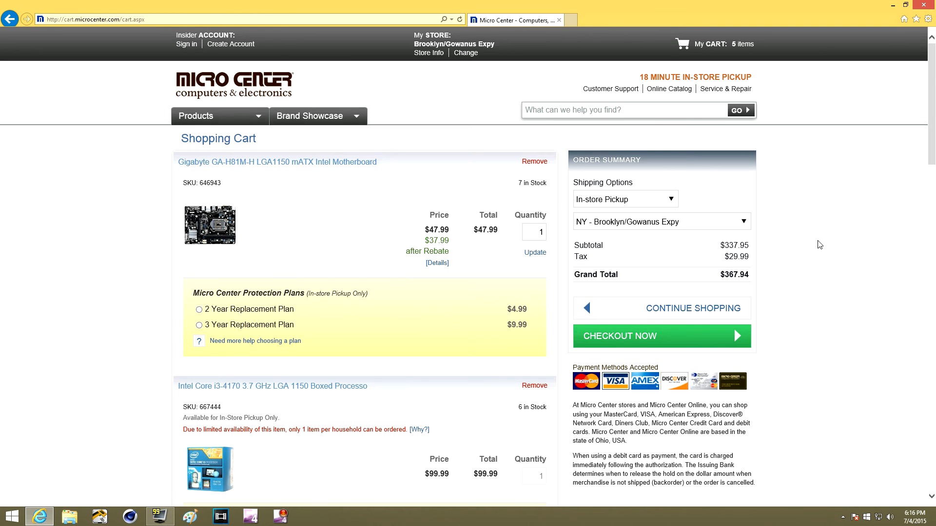
scroll("down", 3)
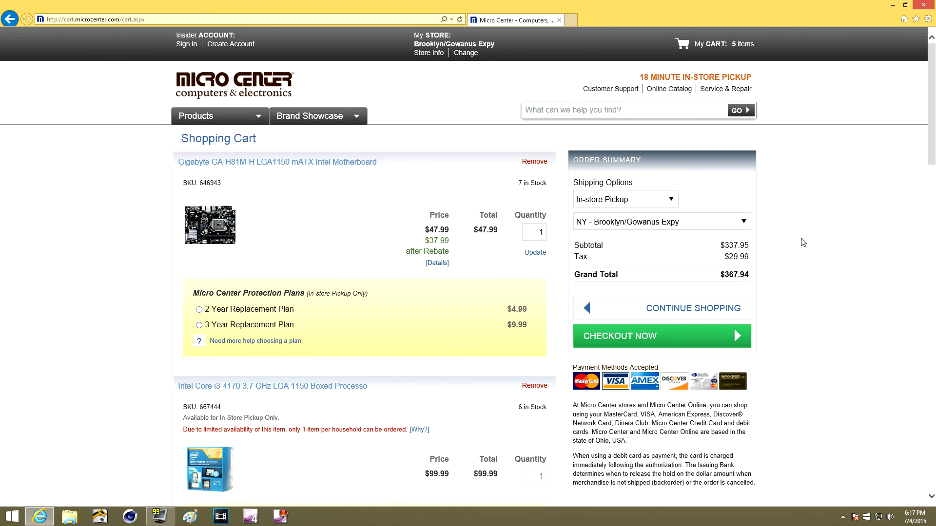
scroll("down", 3)
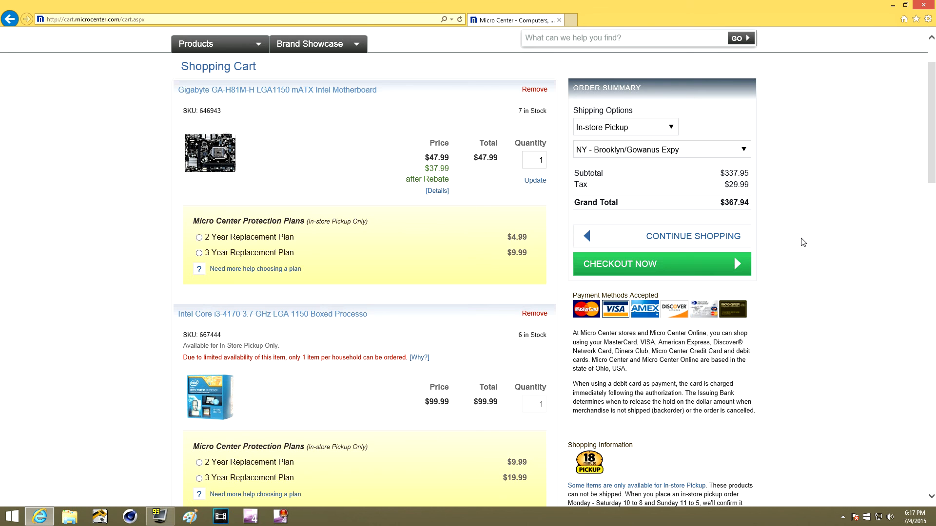
scroll("down", 3)
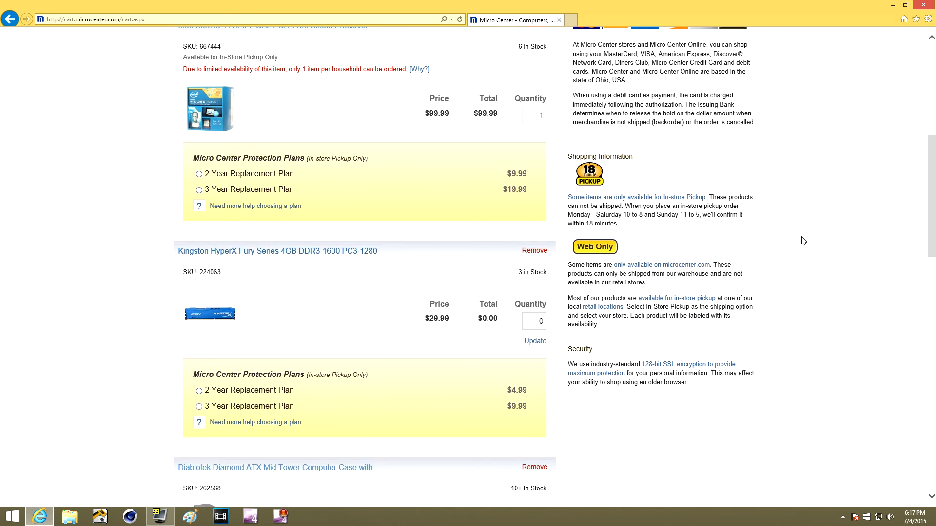